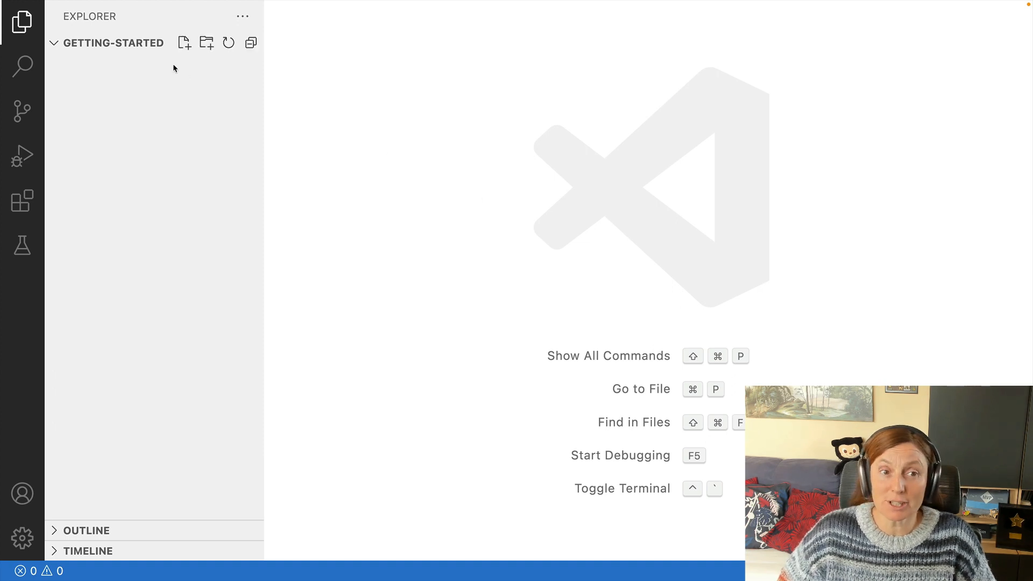
pyautogui.moveTo(161, 140)
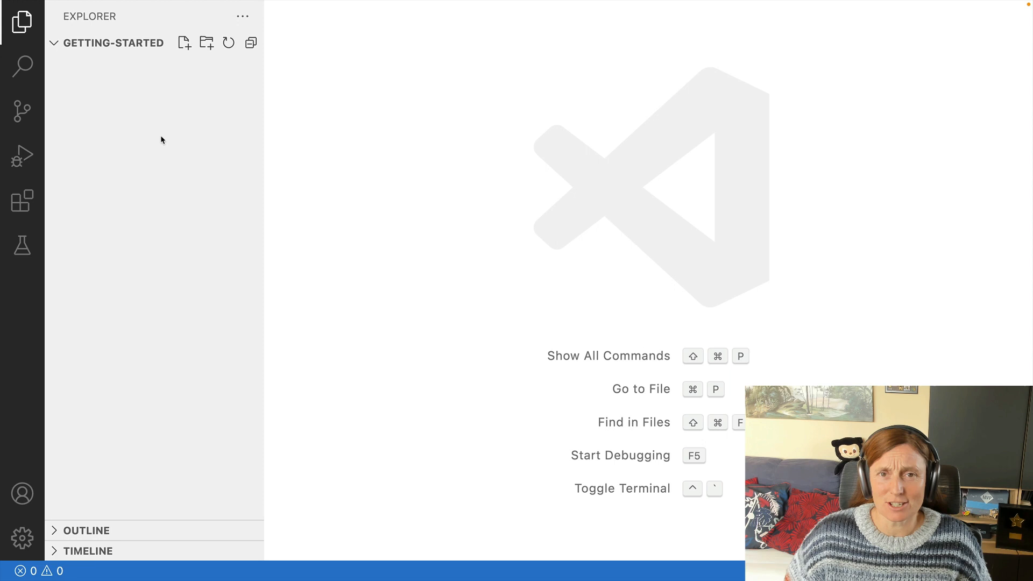
pyautogui.moveTo(91, 179)
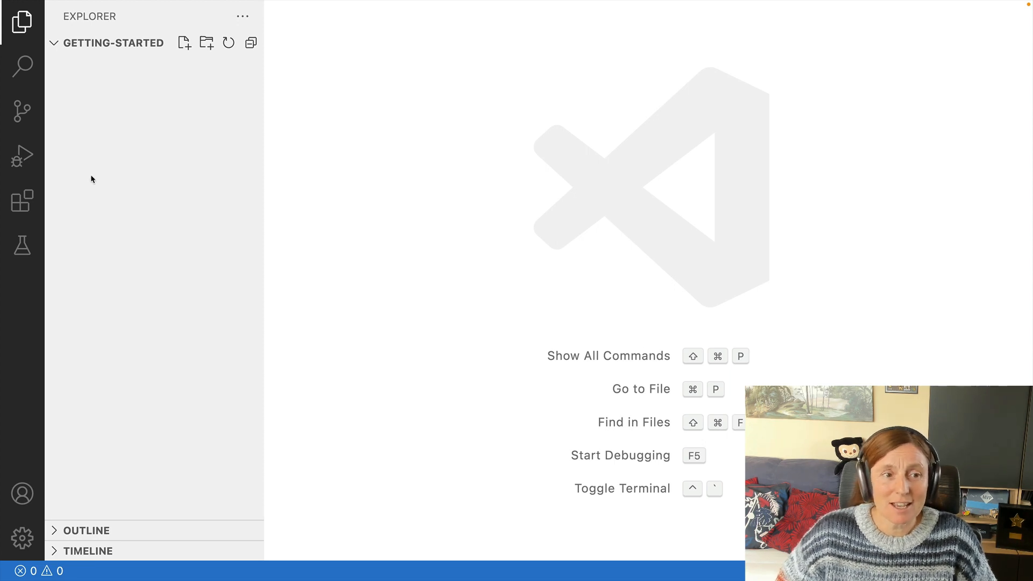
# Search extensions for 'playwright' and open Microsoft's Playwright Test for VSCode details page
pyautogui.click(21, 201)
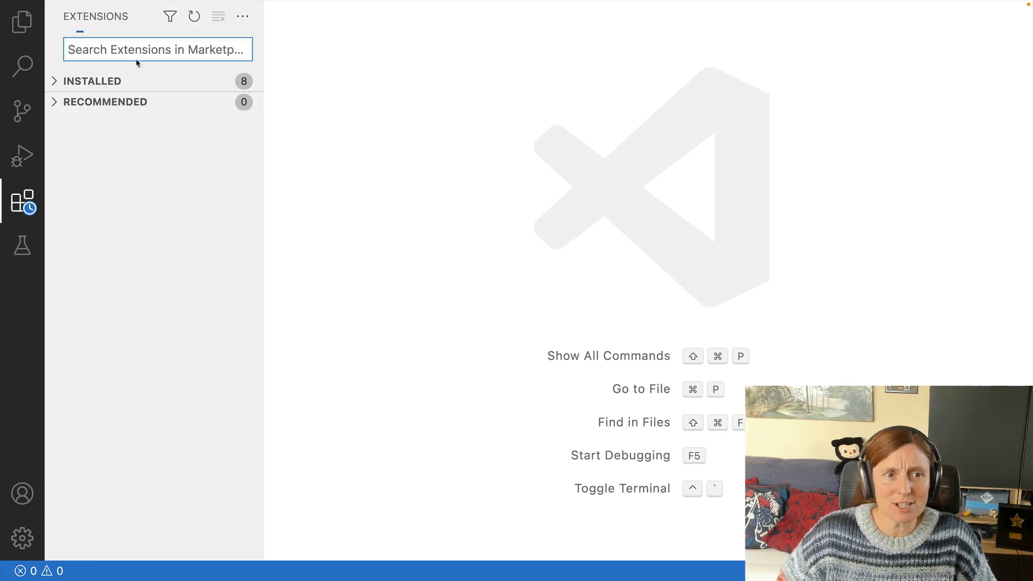
pyautogui.write('playwright')
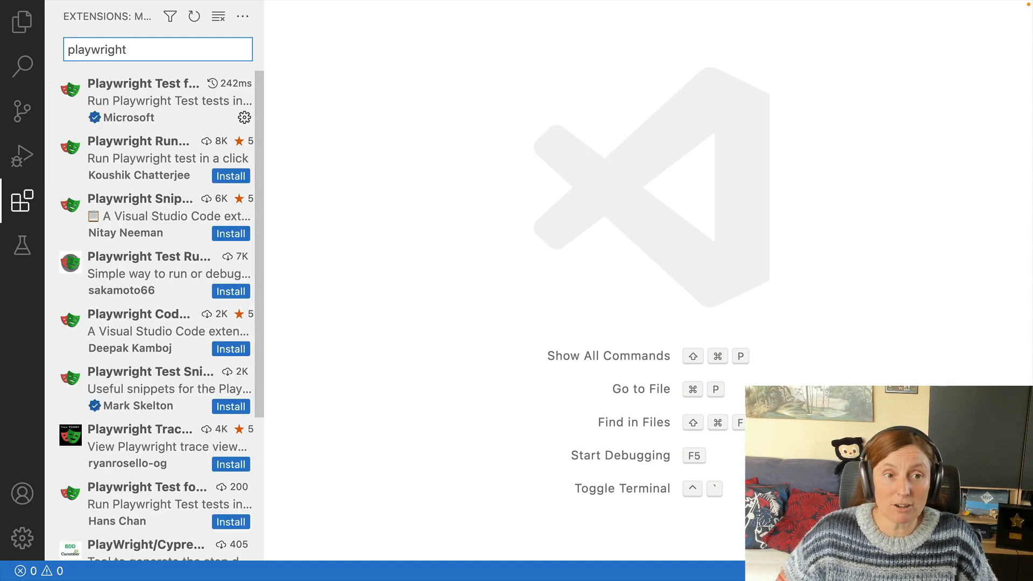
pyautogui.moveTo(135, 111)
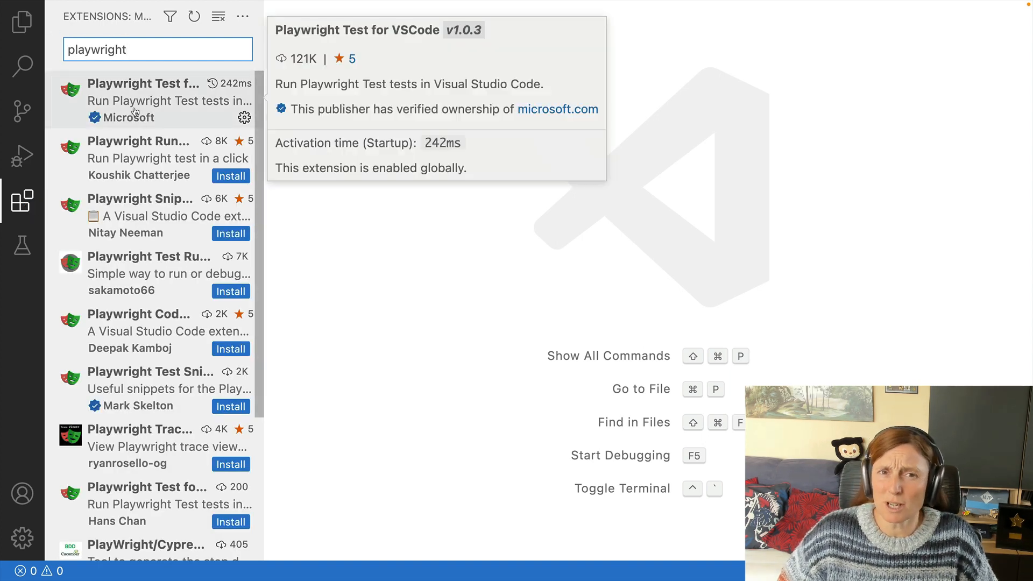
pyautogui.click(144, 101)
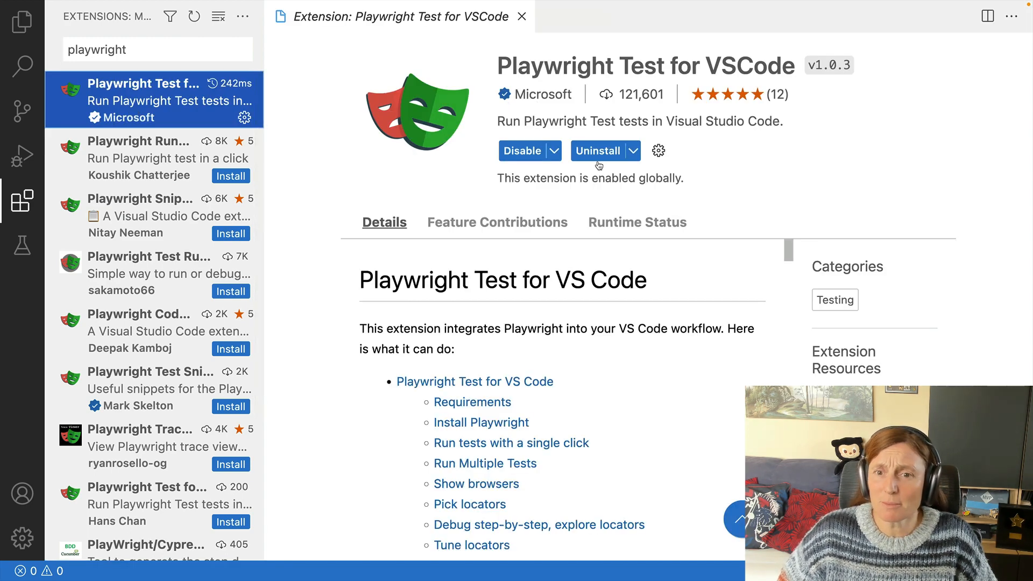
pyautogui.moveTo(597, 150)
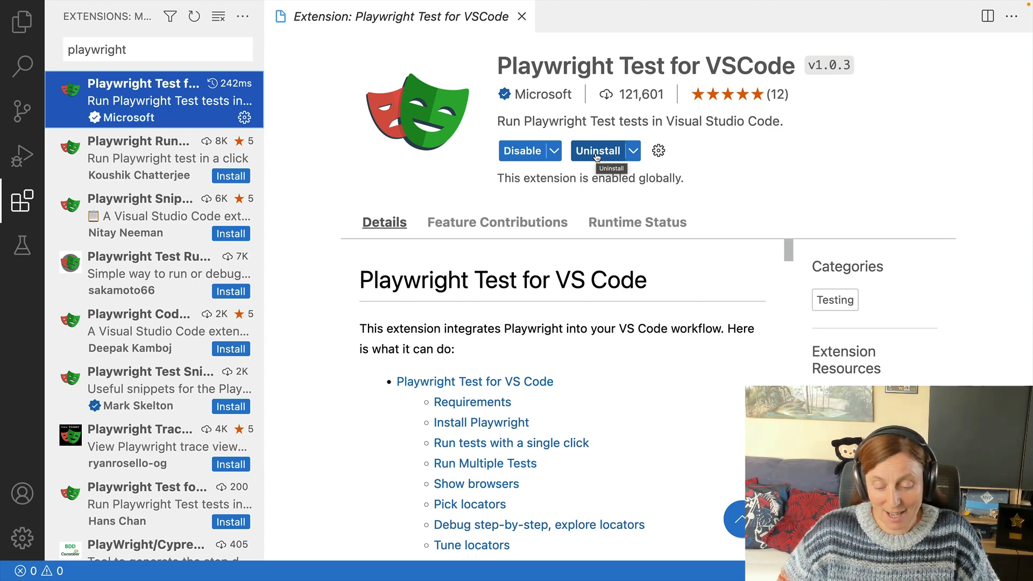
# Filter the Command Palette with 'In' to surface Test: Install Playwright
pyautogui.press('cmd+shift+p')
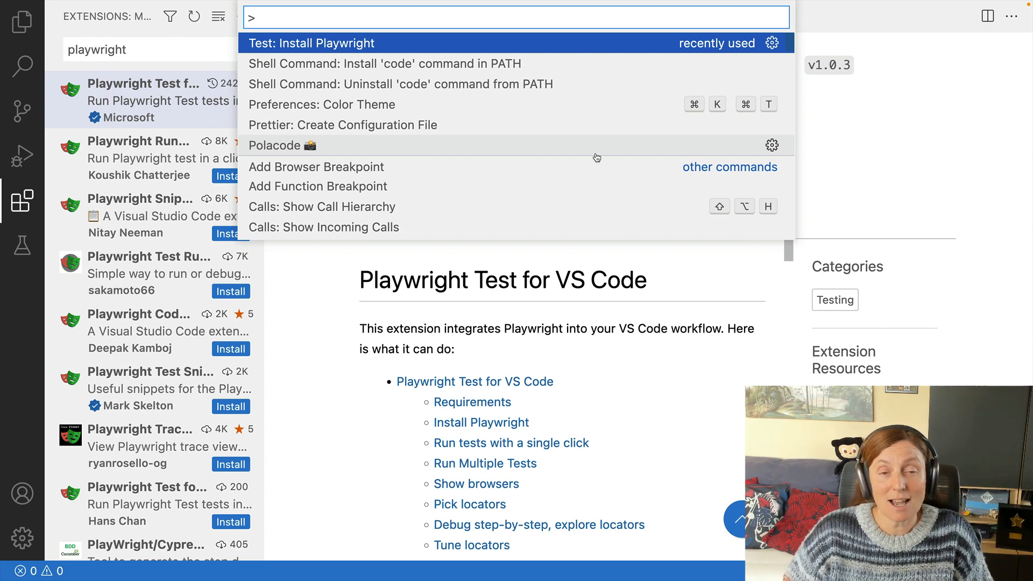
pyautogui.write('In')
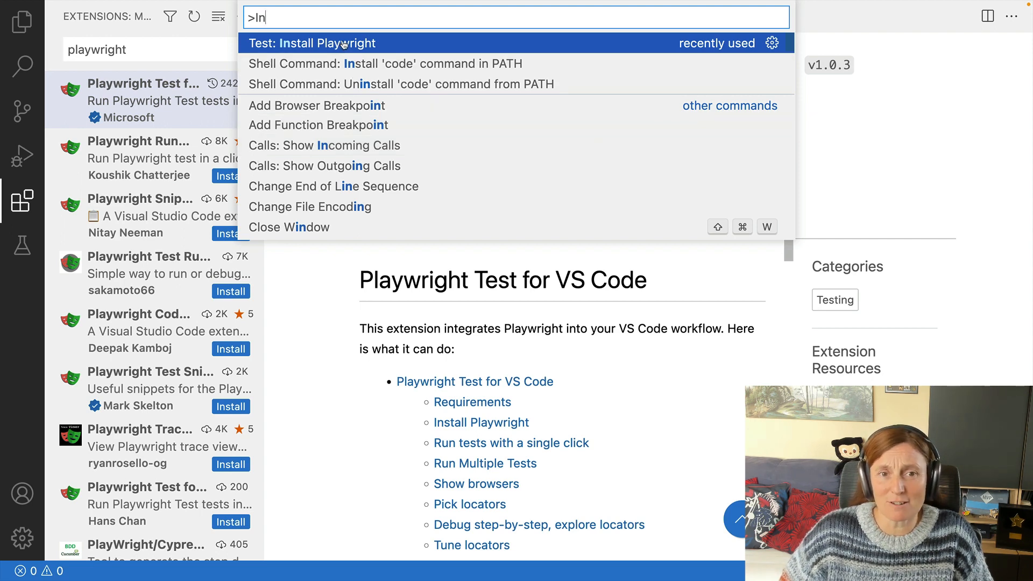
# Install Playwright with Chromium, Firefox, WebKit and GitHub Actions, keeping TypeScript
pyautogui.click(311, 43)
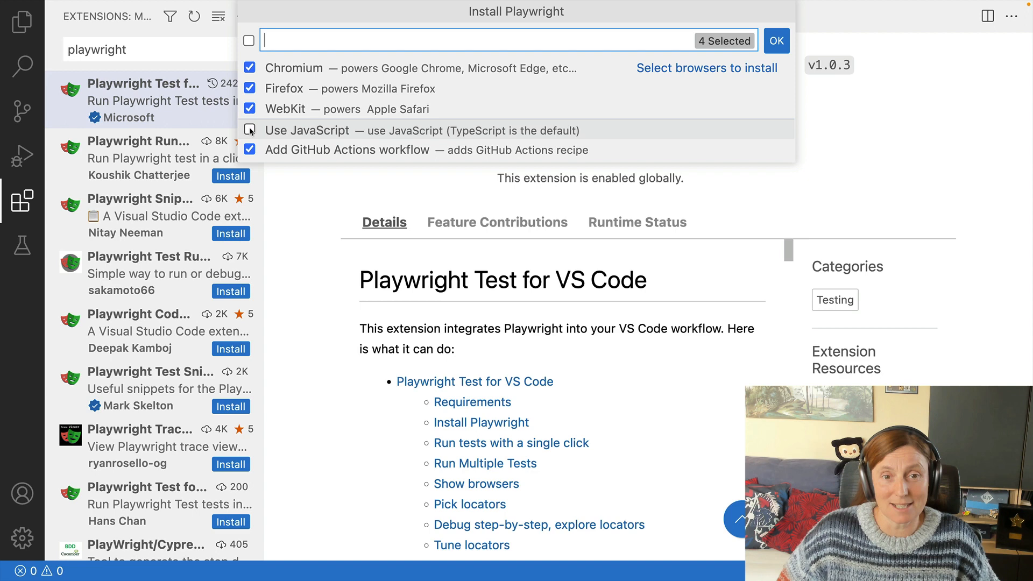
pyautogui.click(249, 130)
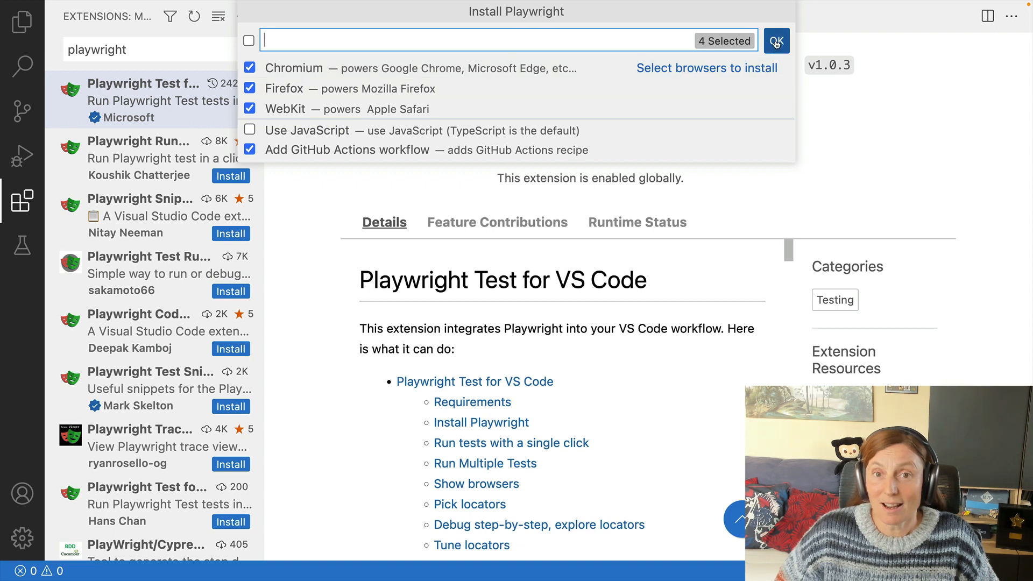
pyautogui.click(776, 41)
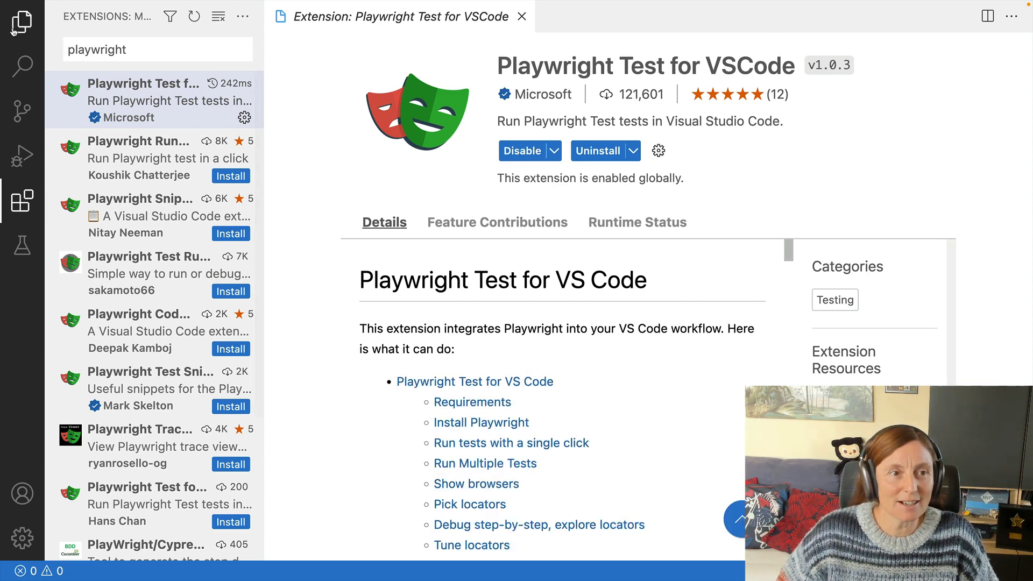
# Show the project files, view playwright.yml, and expand the tests folder
pyautogui.click(21, 22)
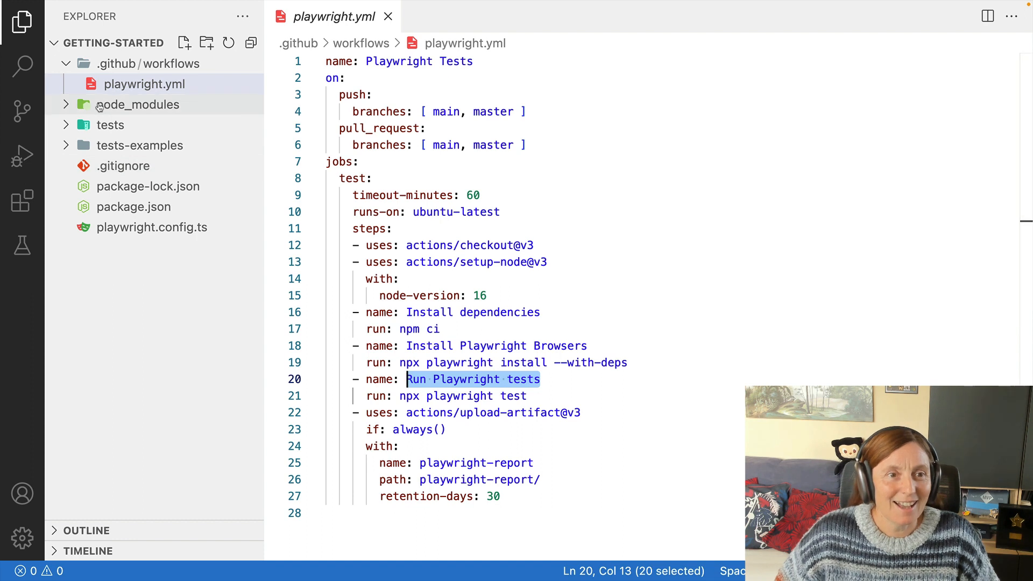
pyautogui.moveTo(109, 125)
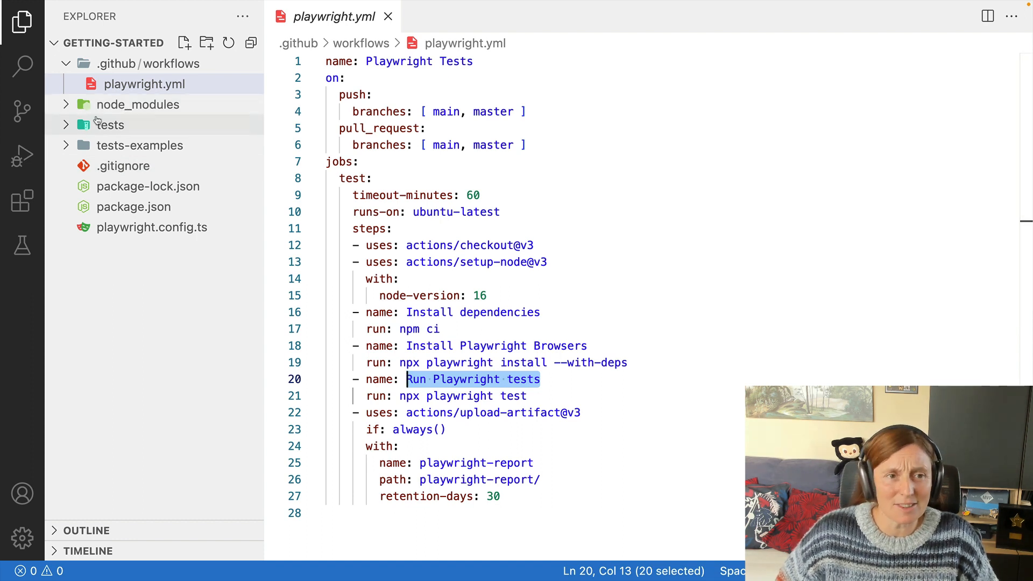
pyautogui.click(145, 84)
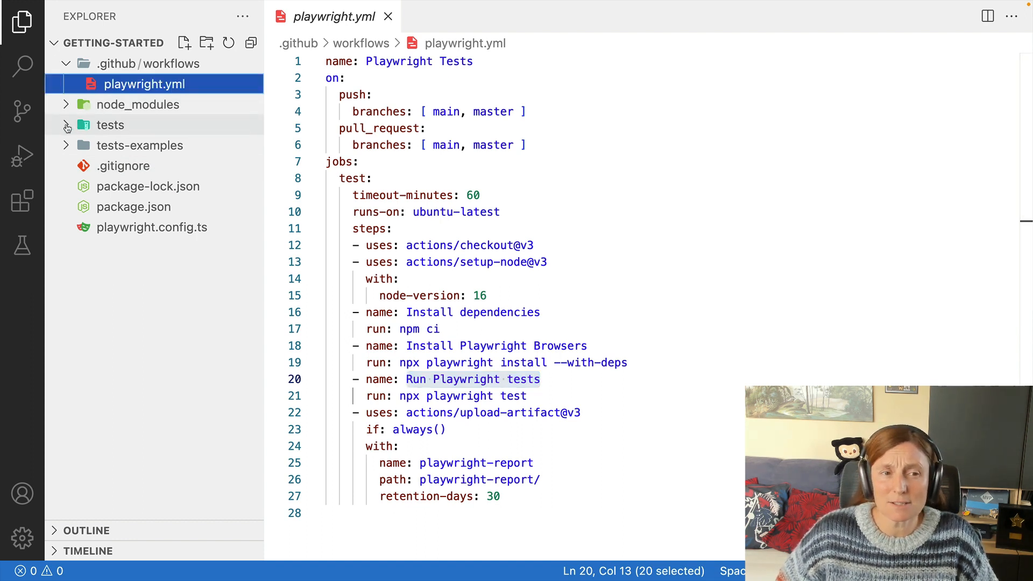
pyautogui.click(109, 125)
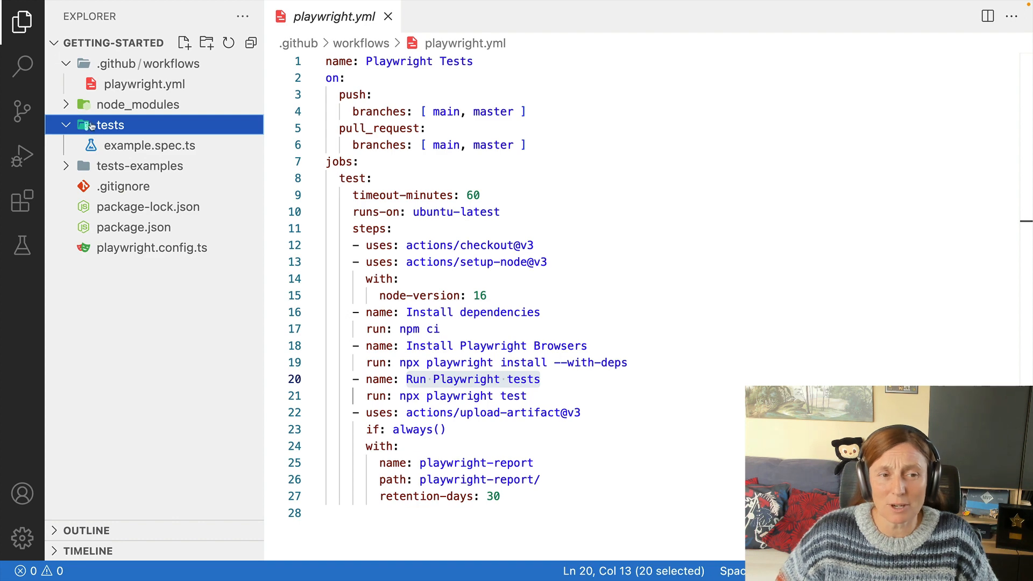
pyautogui.moveTo(150, 145)
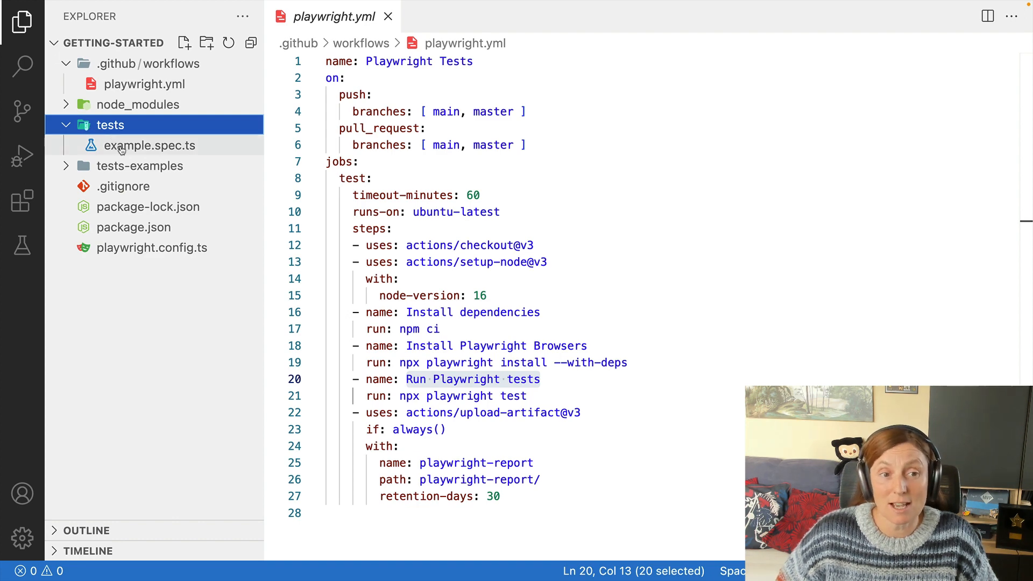
# Review example.spec.ts, demo-todo-app.spec.ts and package.json's Playwright version, then open playwright.config.ts
pyautogui.click(150, 145)
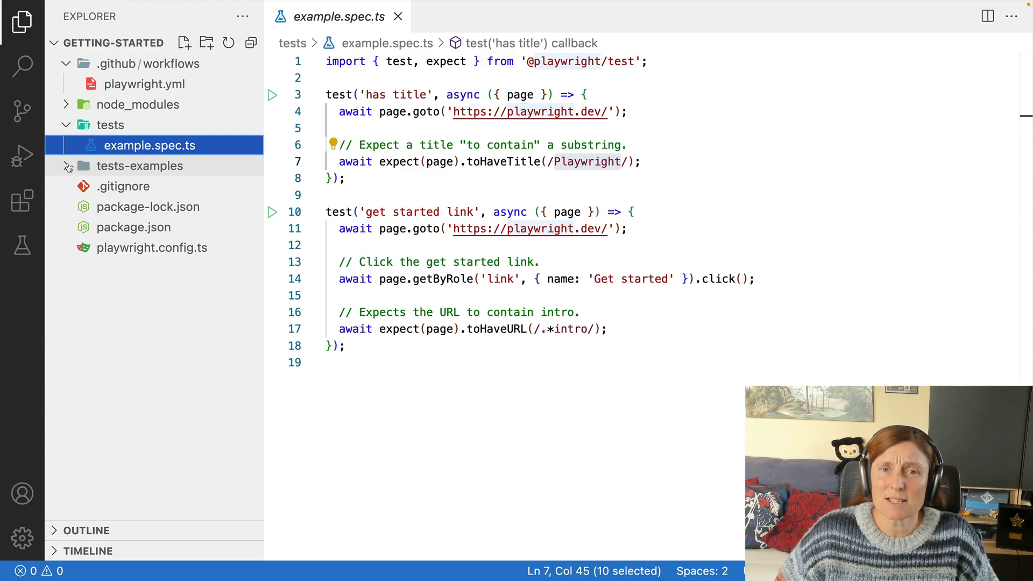
pyautogui.click(140, 165)
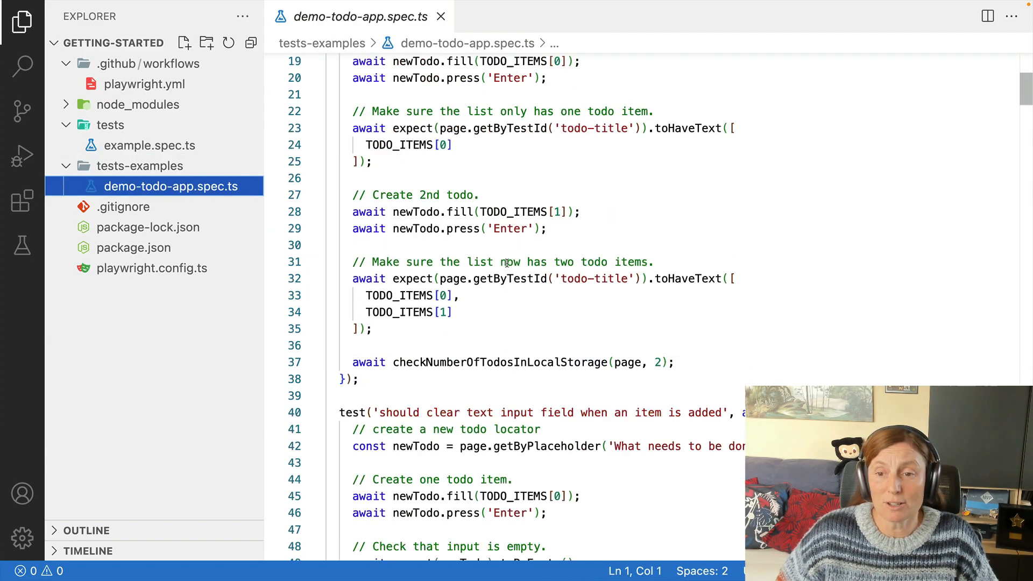
pyautogui.scroll(-3)
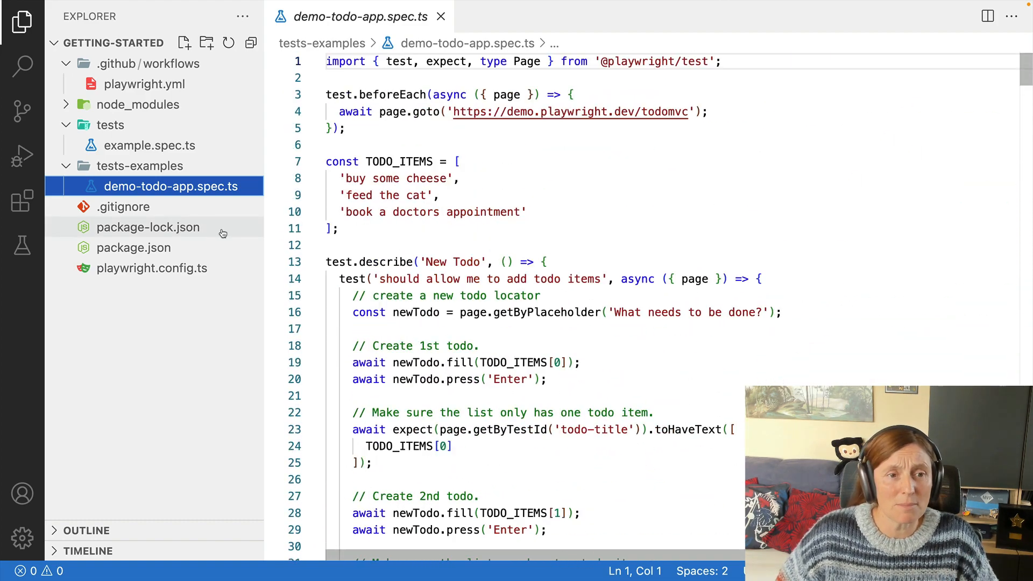
pyautogui.moveTo(170, 186)
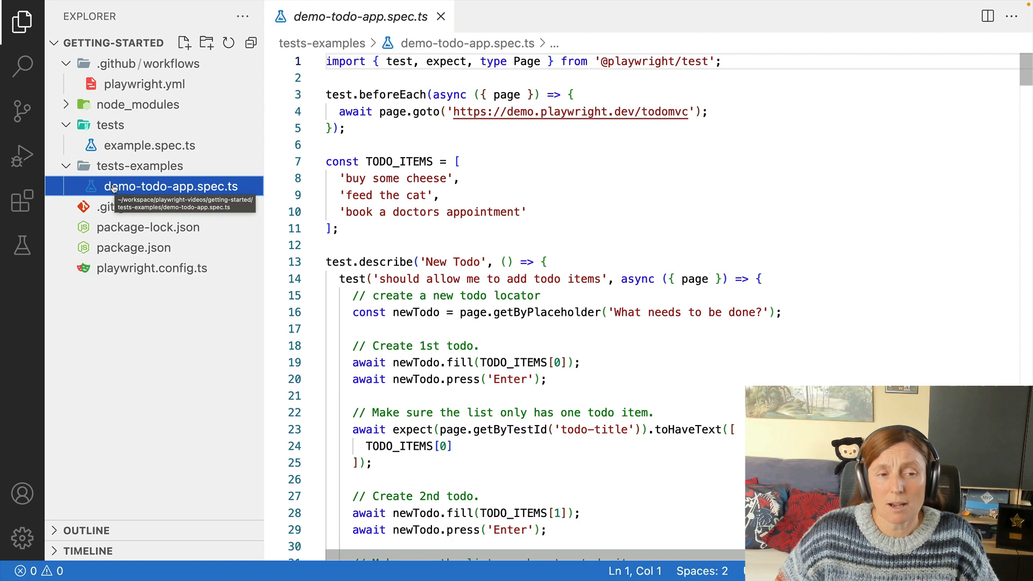
pyautogui.moveTo(105, 176)
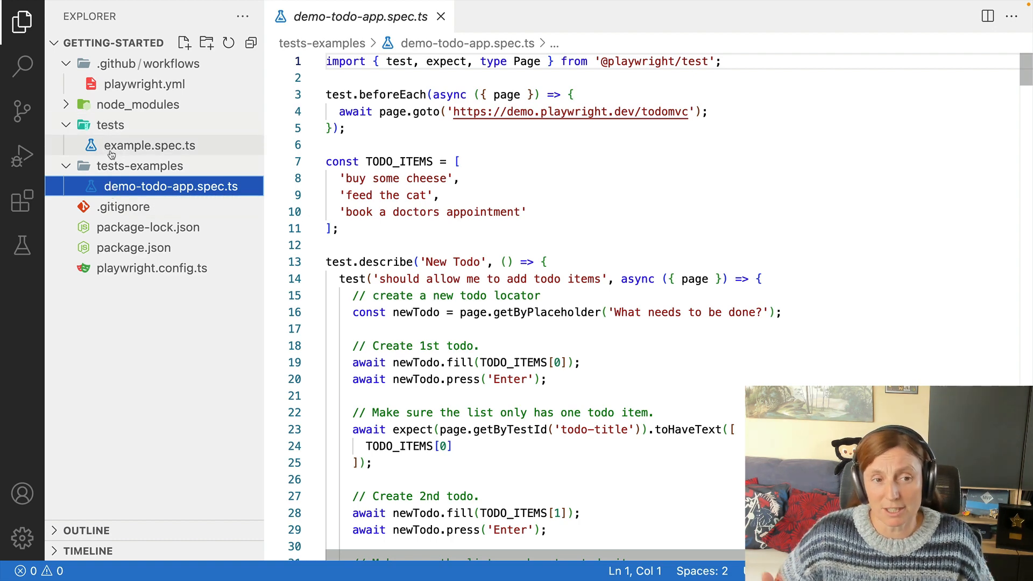
pyautogui.moveTo(150, 144)
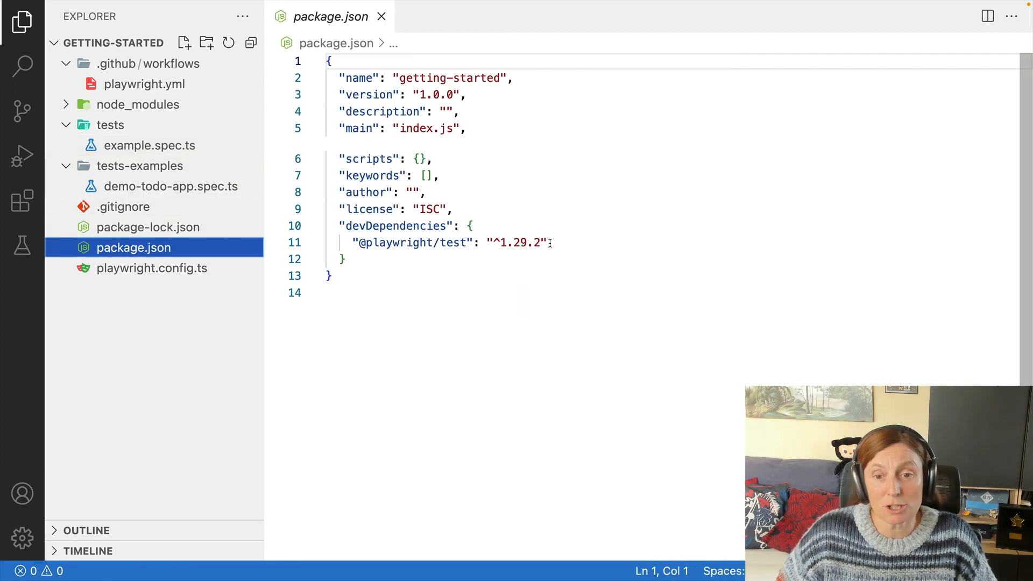
pyautogui.doubleClick(513, 243)
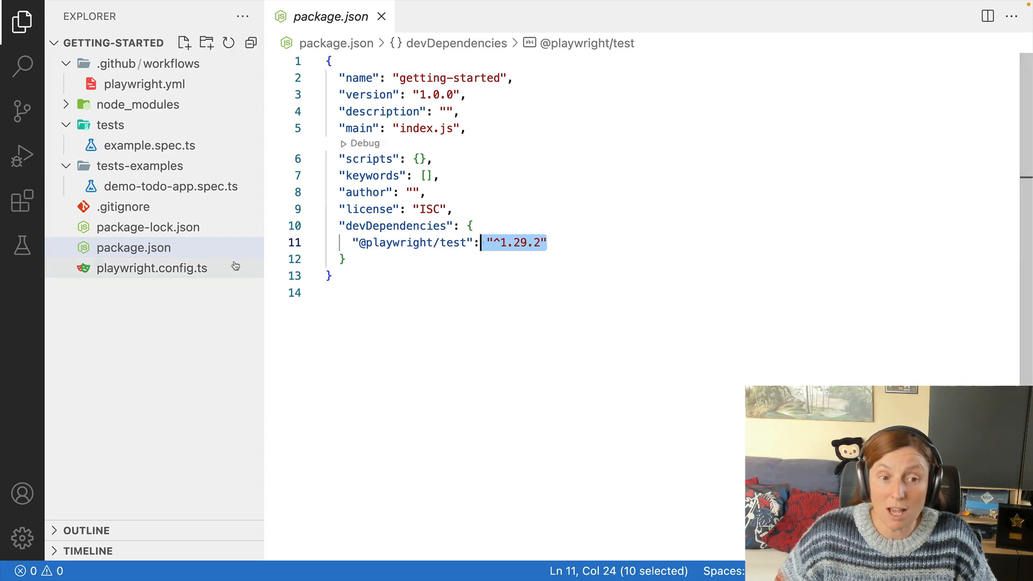
pyautogui.click(152, 268)
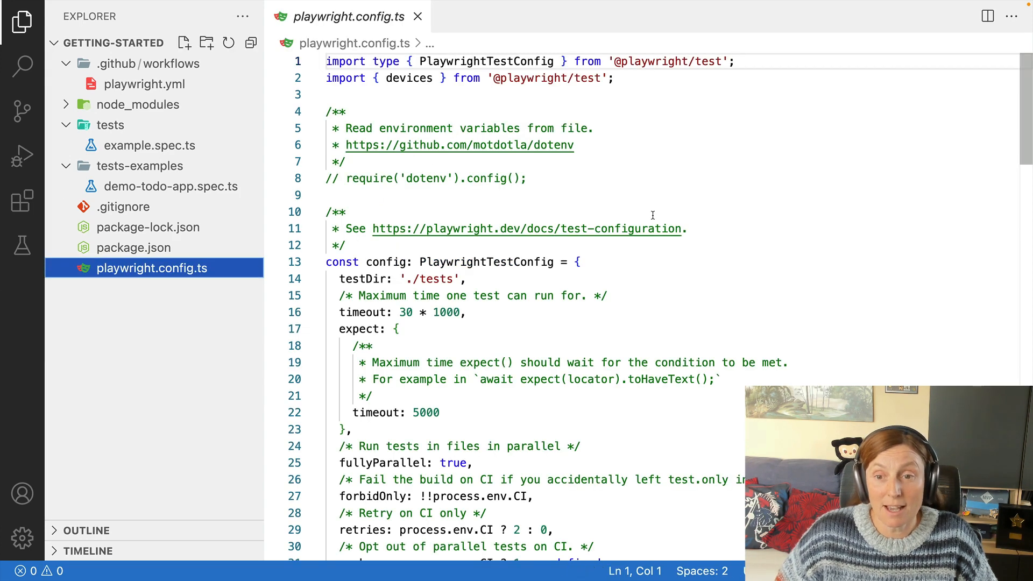
pyautogui.moveTo(711, 231)
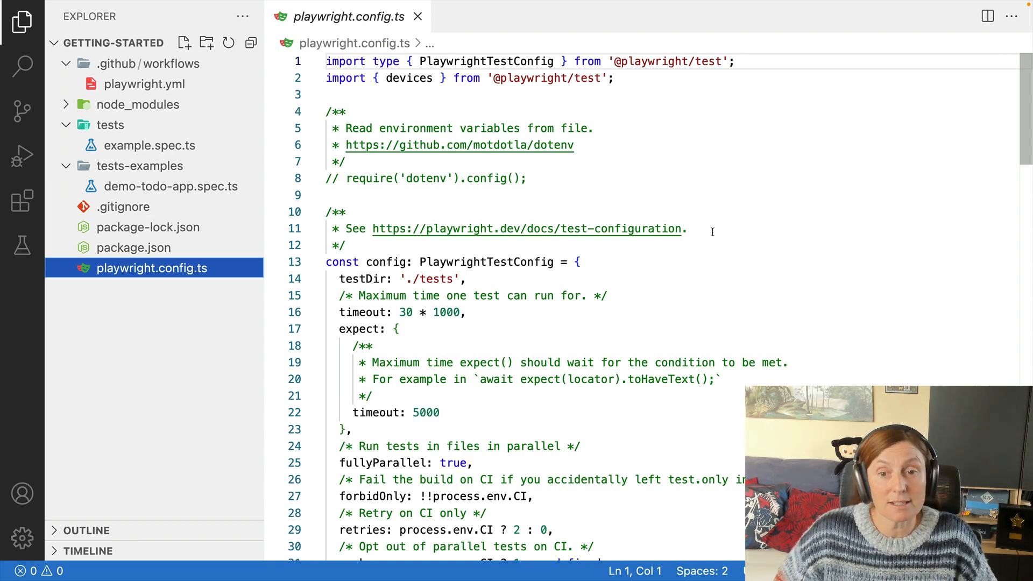
# Scroll through playwright.config.ts to its end, highlighting the iPhone 12 device name
pyautogui.click(426, 178)
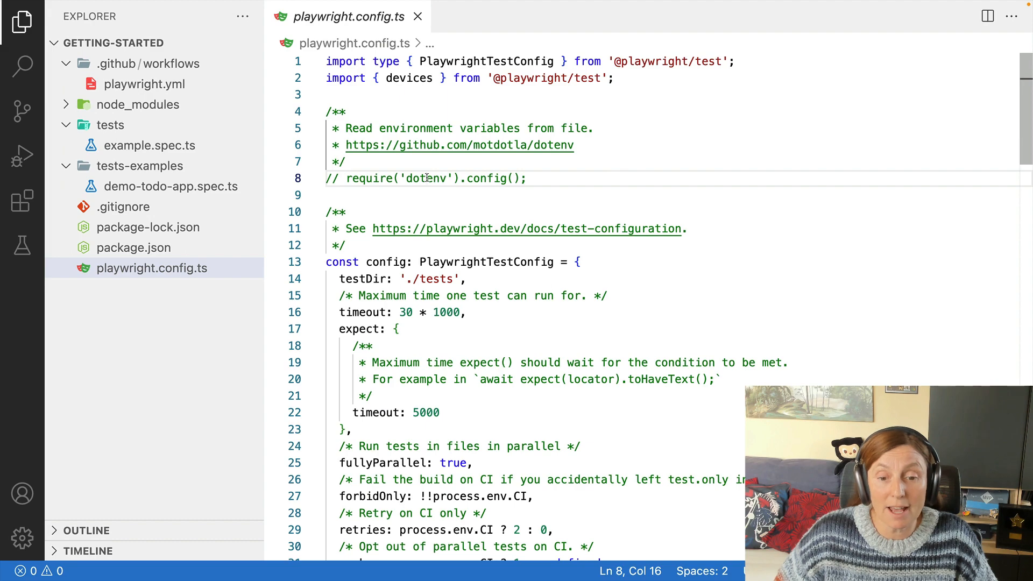
pyautogui.scroll(-3)
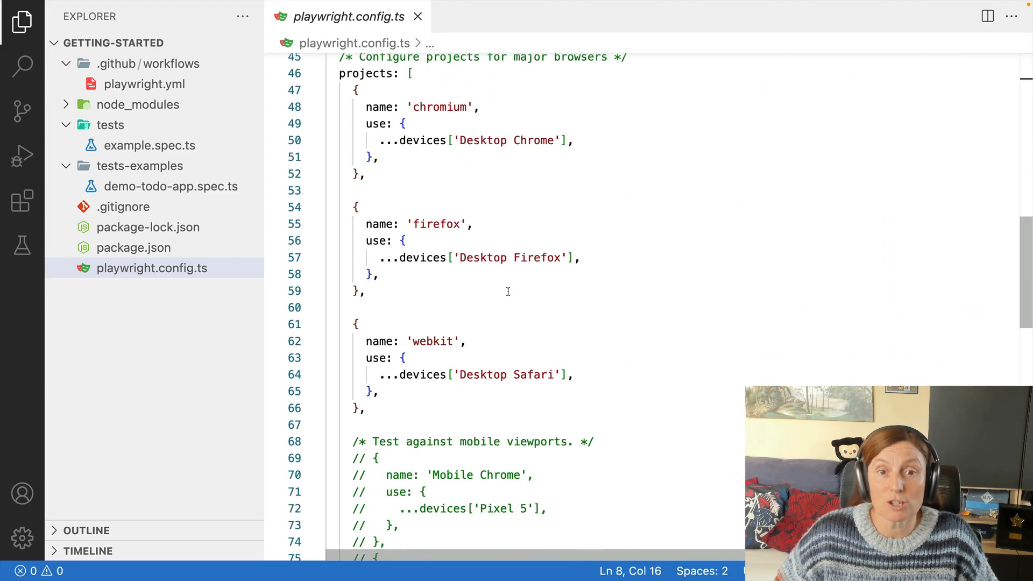
pyautogui.scroll(-3)
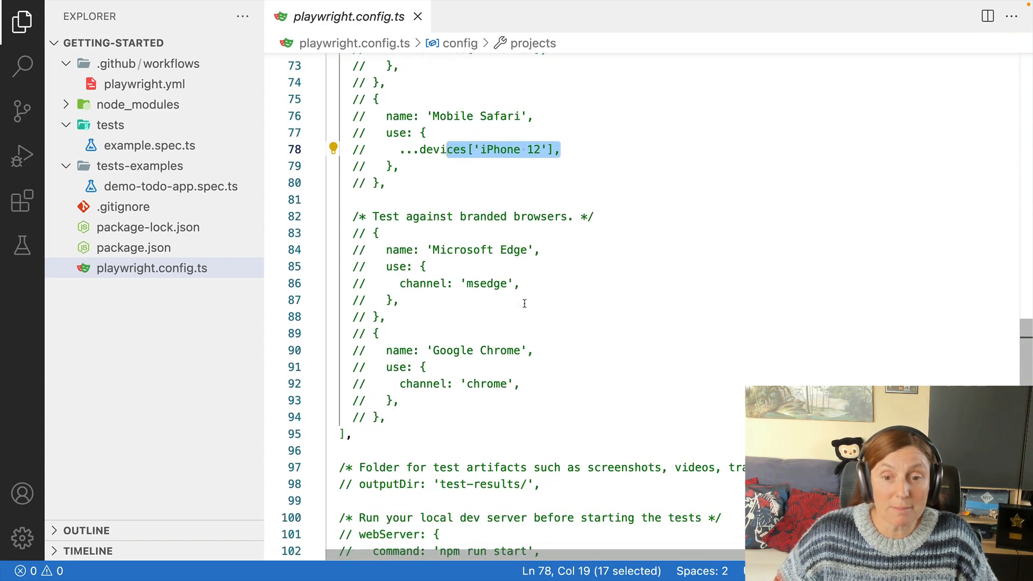
pyautogui.doubleClick(457, 283)
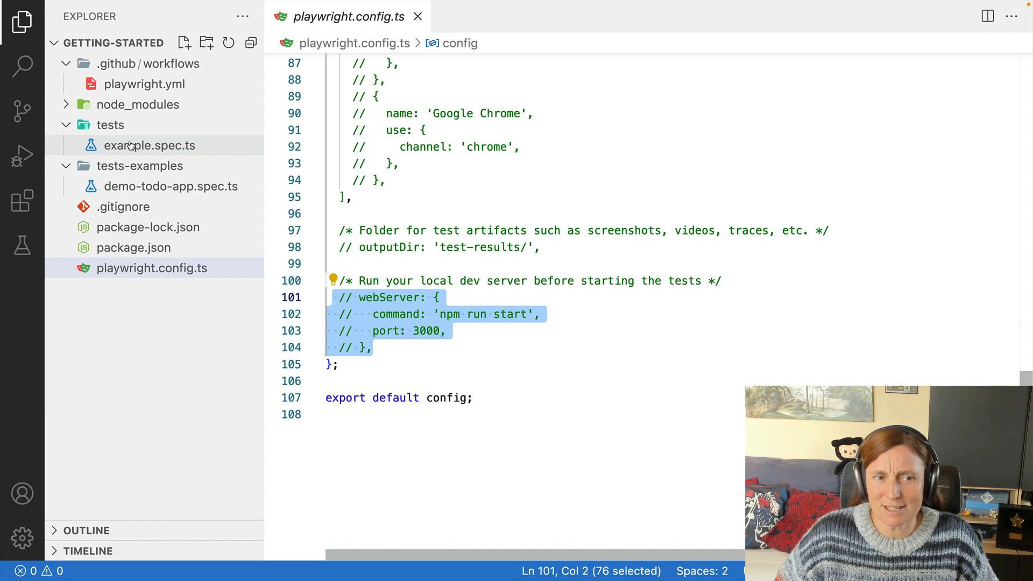
# Open example.spec.ts and highlight the 'has title' test name and /Playwright/ pattern
pyautogui.click(150, 145)
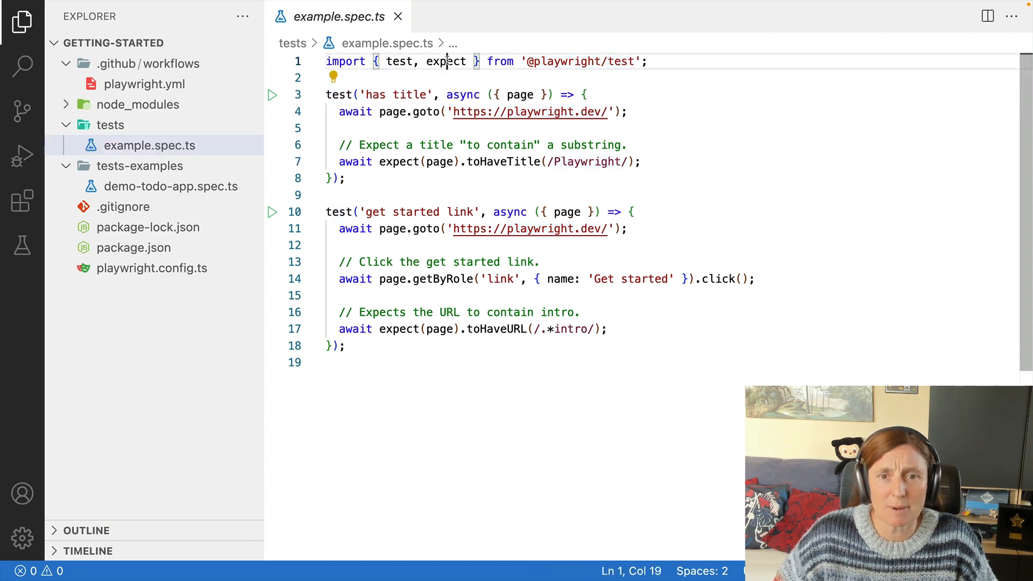
pyautogui.moveTo(521, 61); pyautogui.dragTo(646, 62)
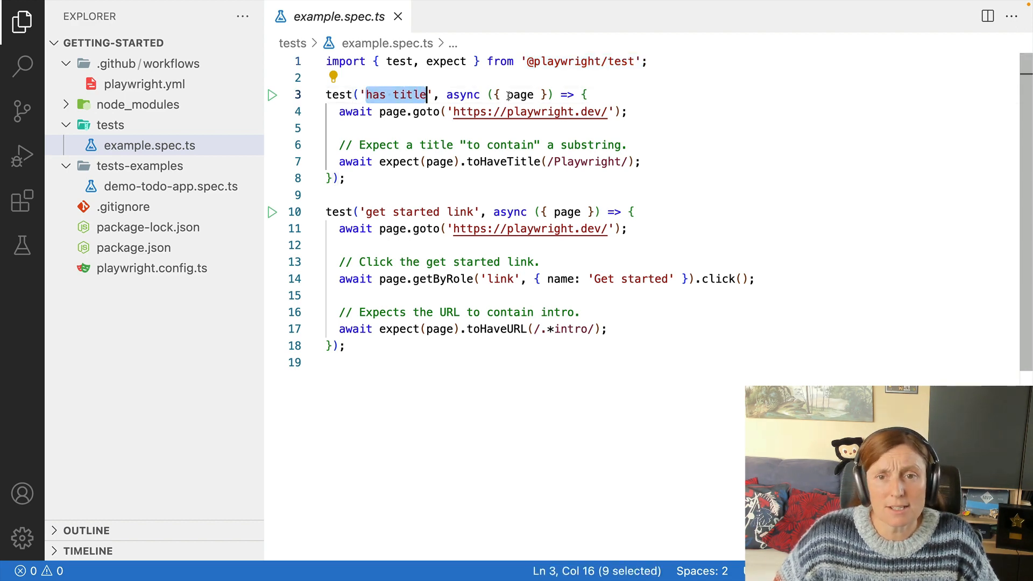
pyautogui.doubleClick(520, 94)
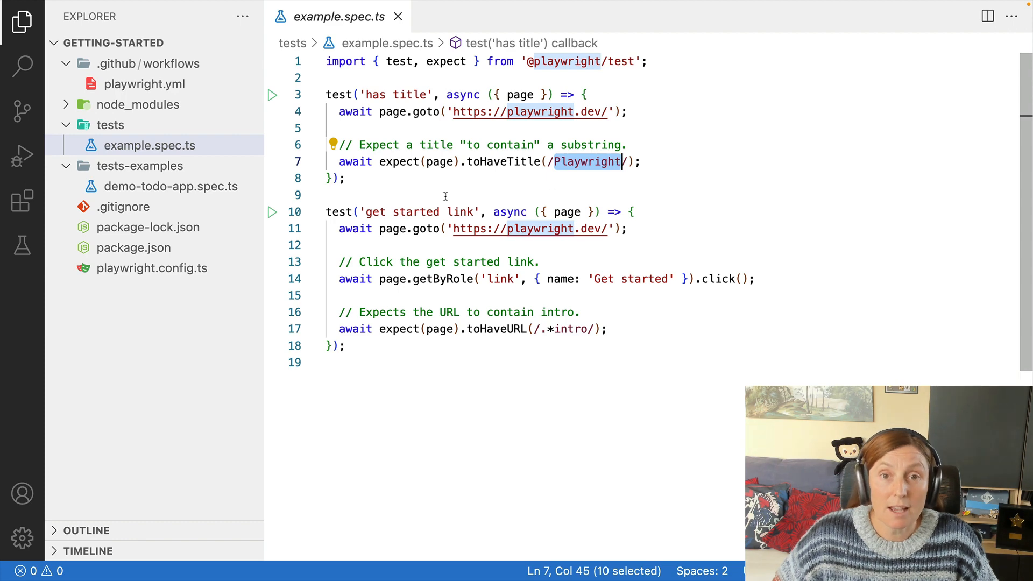
pyautogui.click(364, 211)
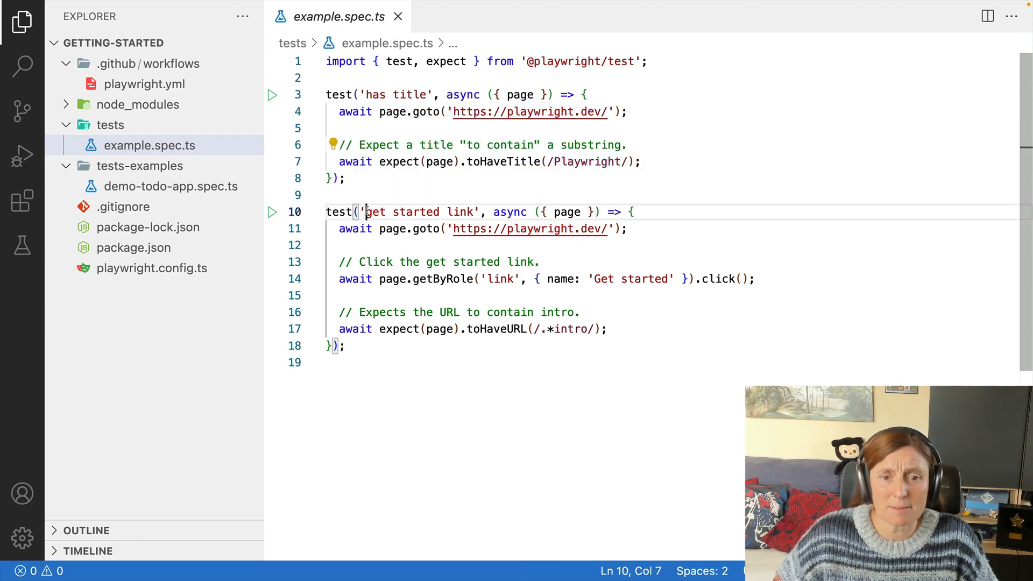
pyautogui.doubleClick(416, 211)
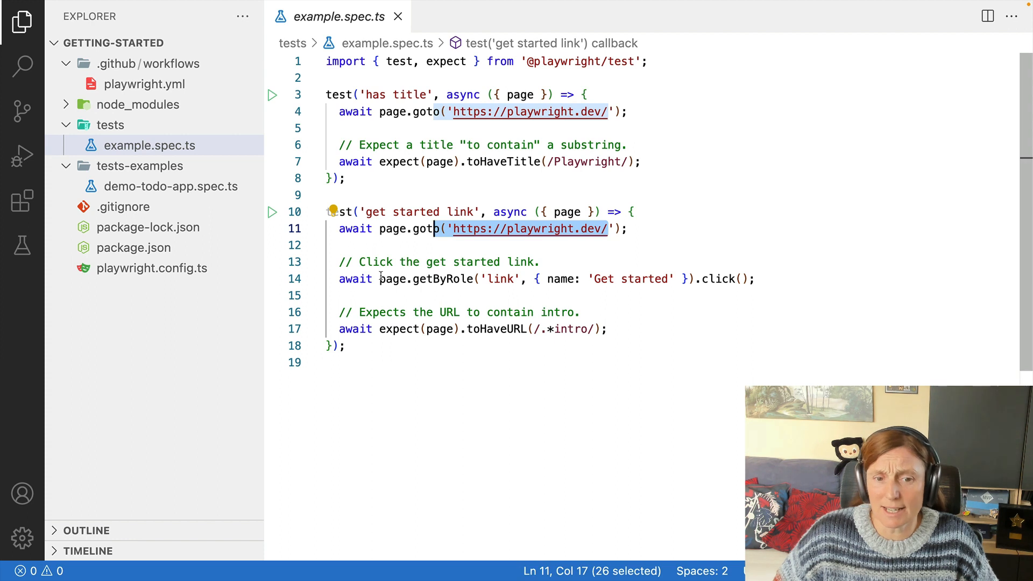
pyautogui.doubleClick(443, 279)
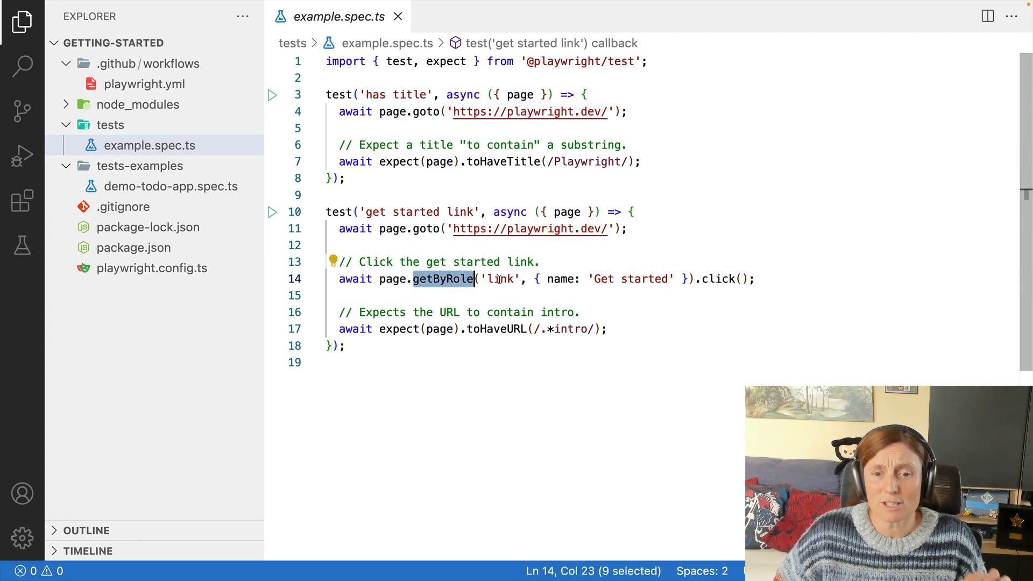
pyautogui.doubleClick(501, 279)
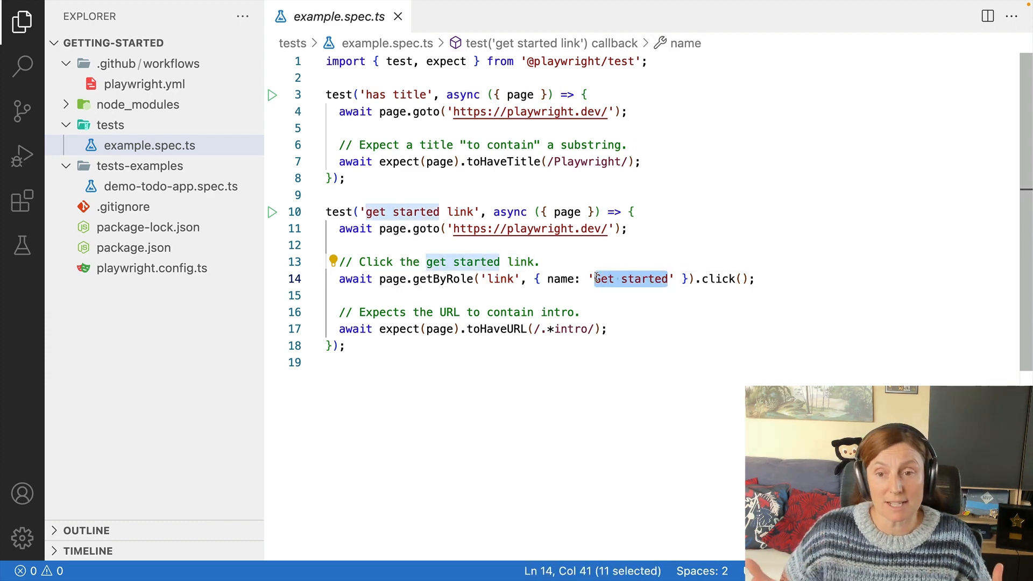
pyautogui.doubleClick(718, 279)
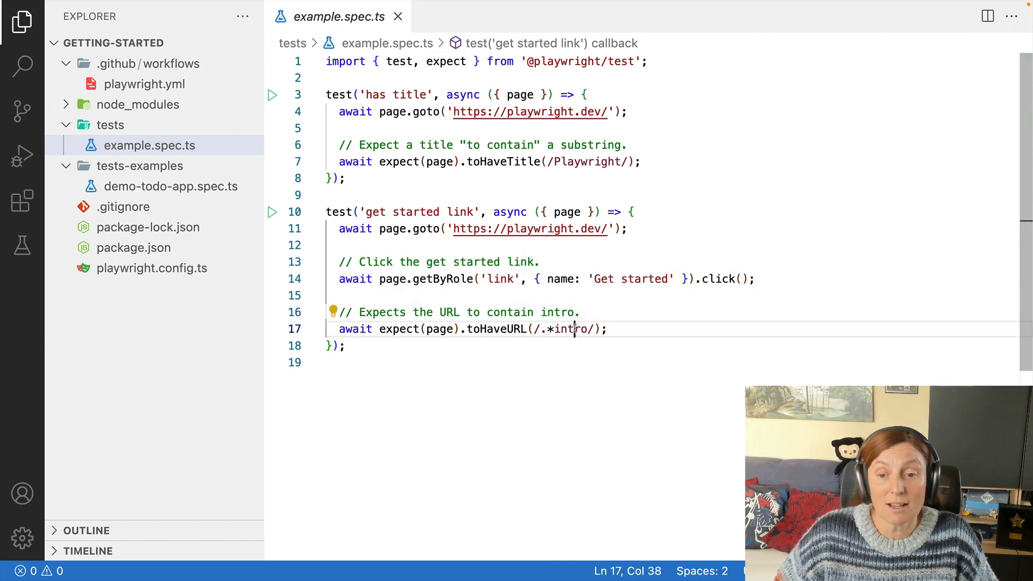
pyautogui.doubleClick(572, 329)
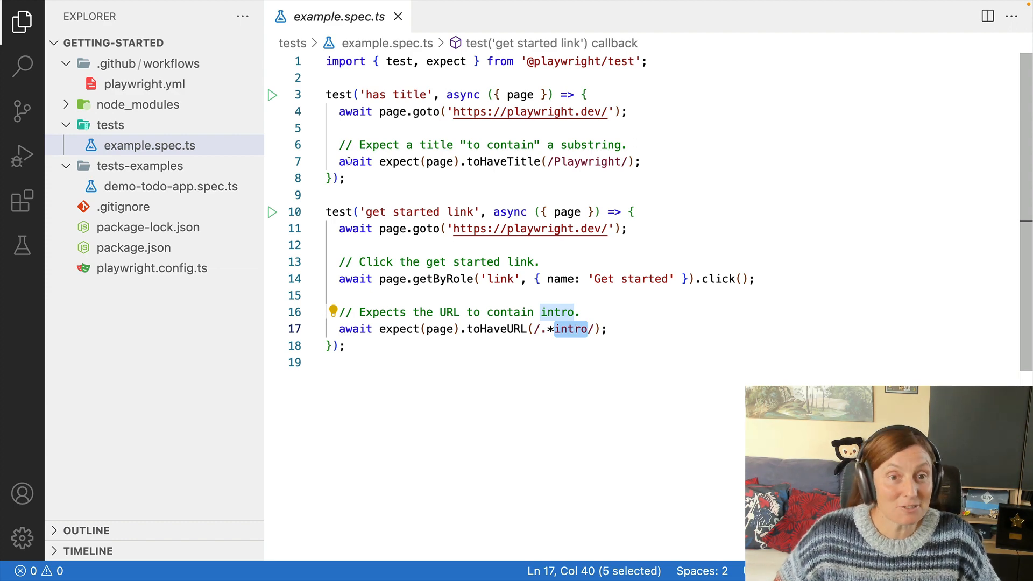
pyautogui.moveTo(272, 94)
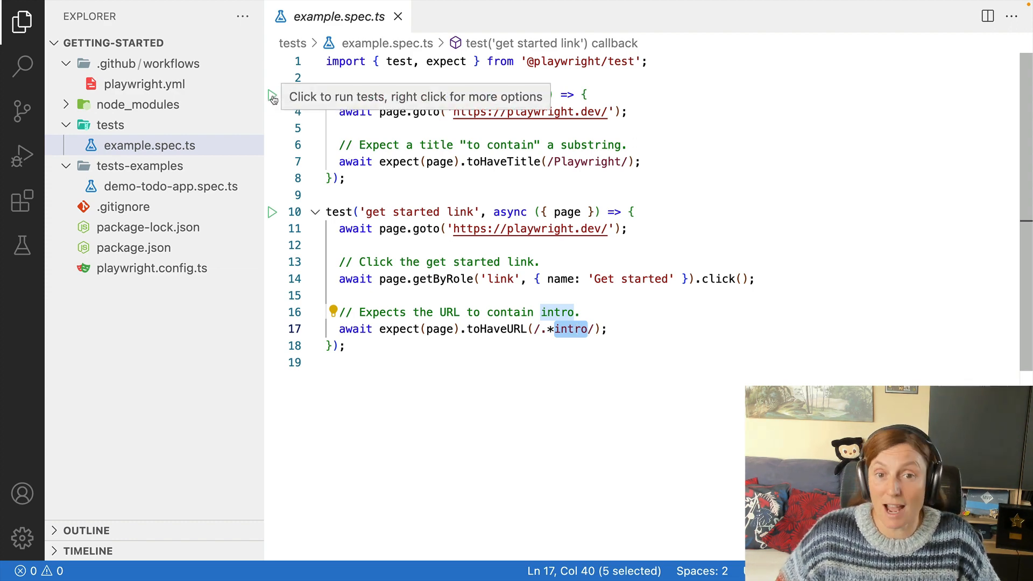
# Run the 'has title' and 'get started link' tests from the gutter
pyautogui.click(272, 97)
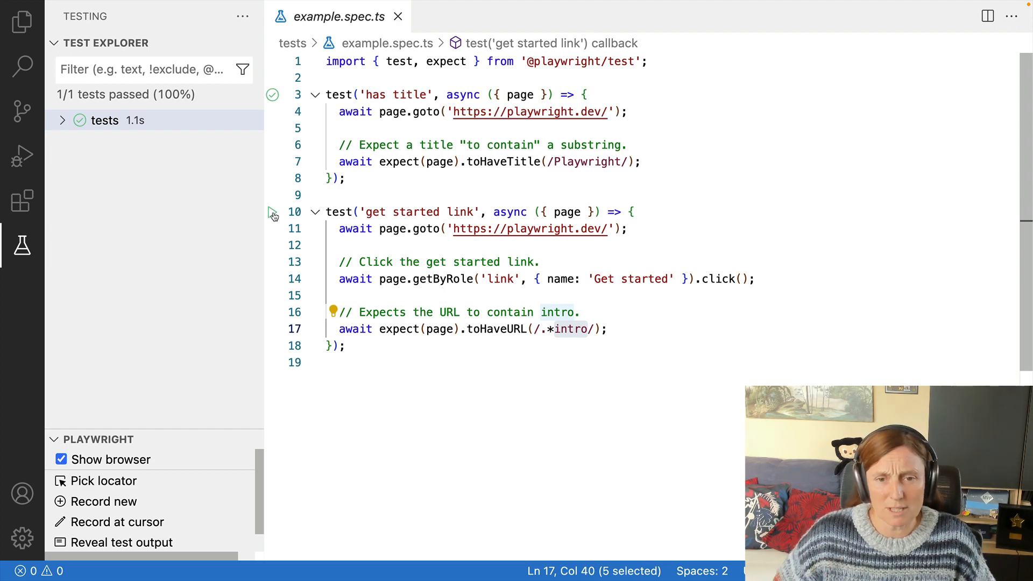
pyautogui.click(273, 211)
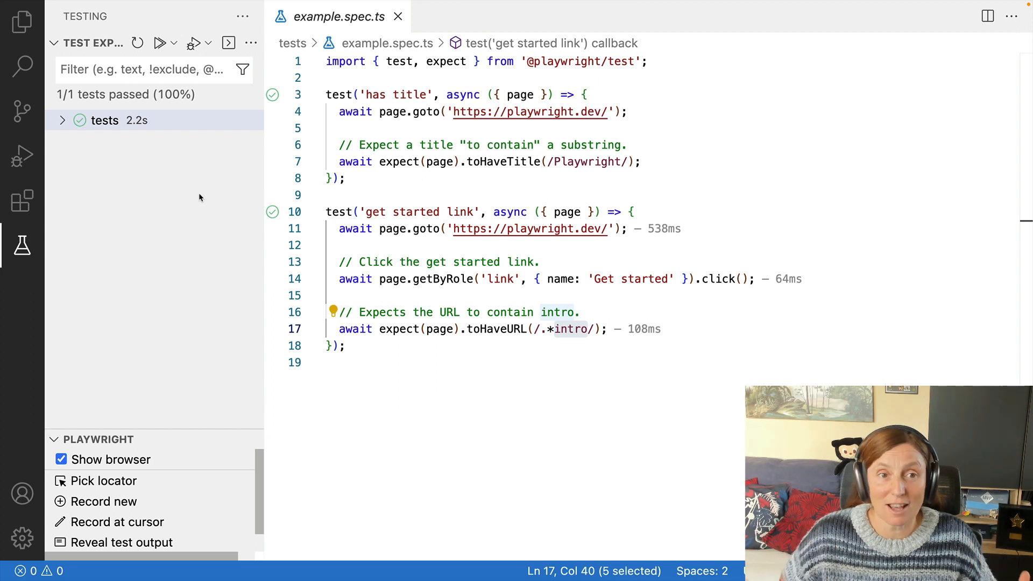
# Make firefox the default test profile and rerun the 'get started link' test
pyautogui.click(174, 43)
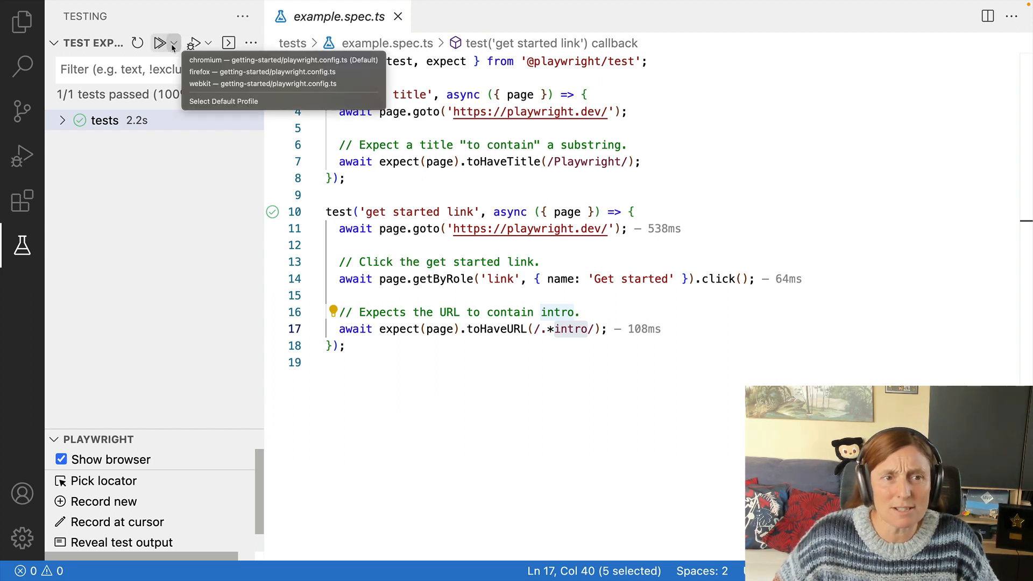
pyautogui.moveTo(223, 100)
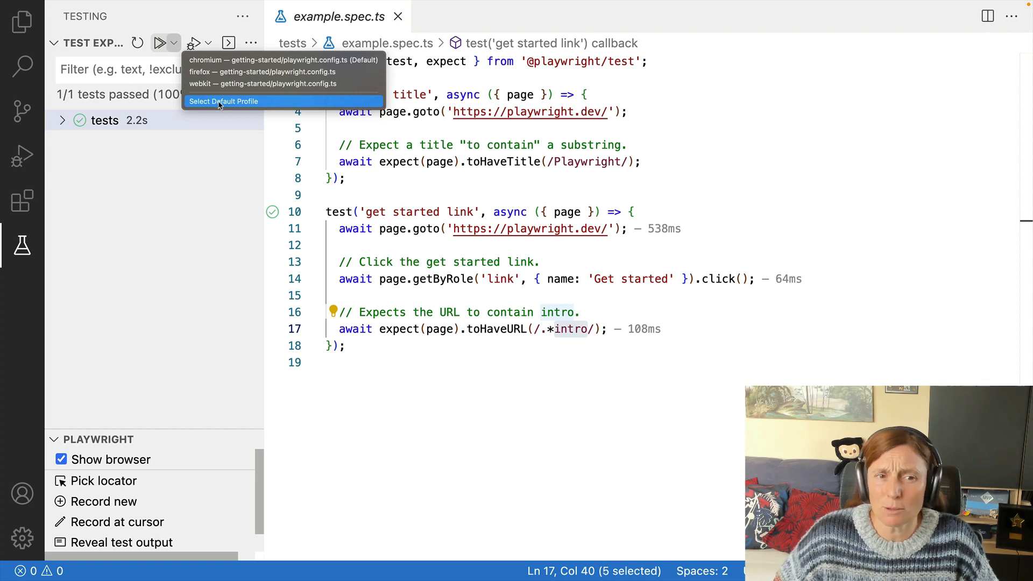
pyautogui.click(223, 101)
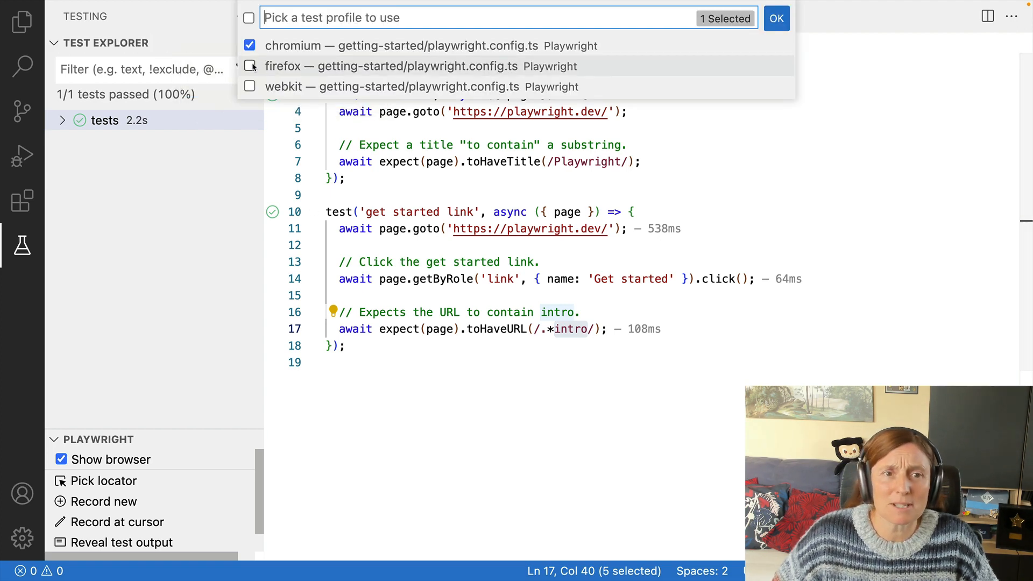
pyautogui.click(250, 66)
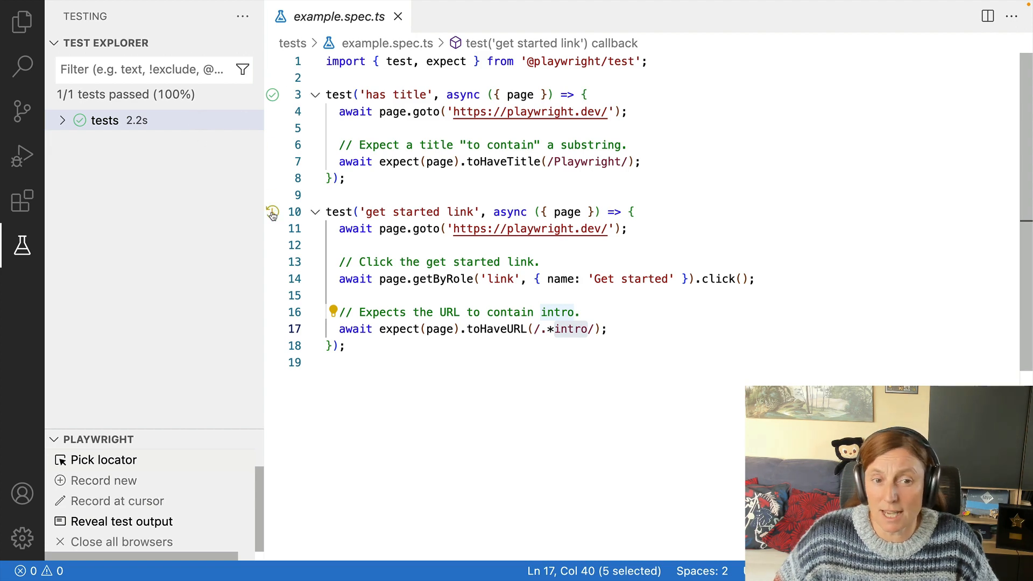
pyautogui.click(272, 212)
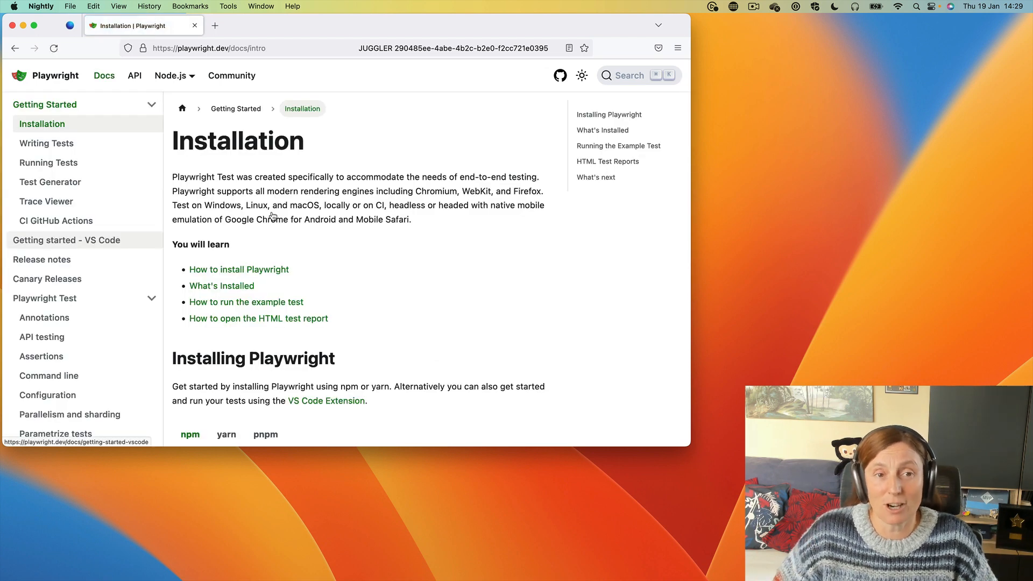
pyautogui.moveTo(70, 27)
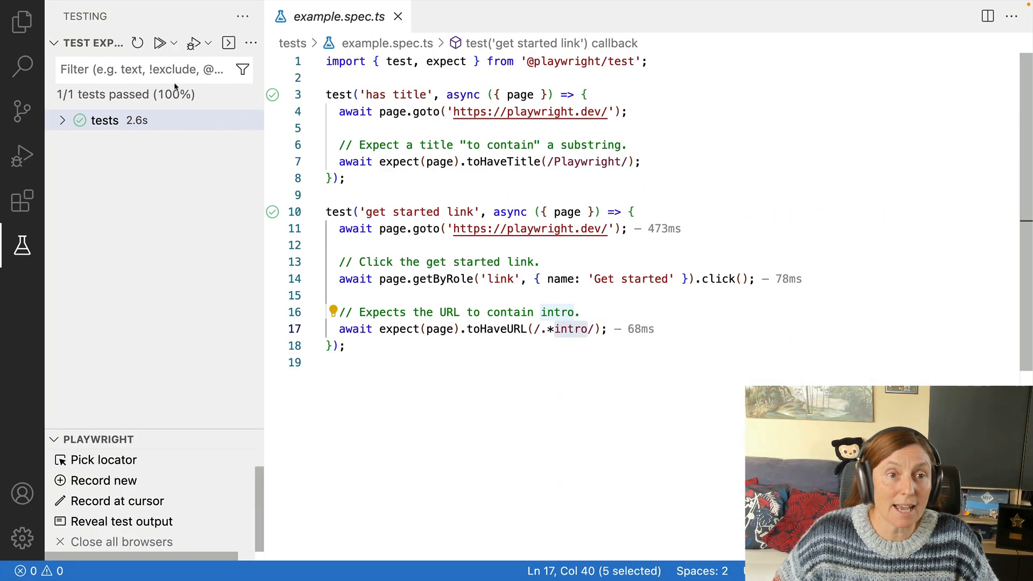
# Set firefox and webkit as default profiles and run the tests in WebKit
pyautogui.click(174, 42)
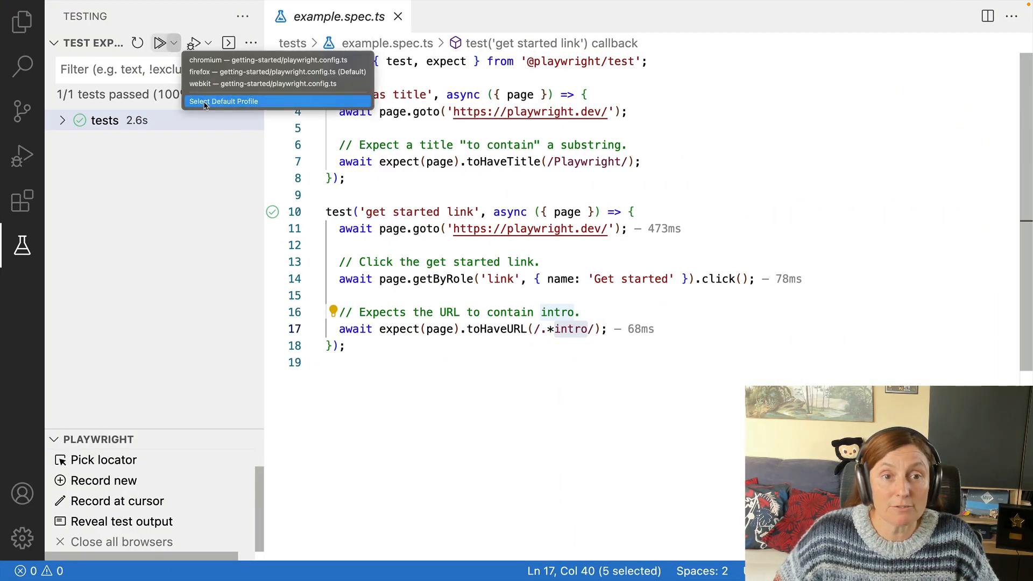
pyautogui.click(224, 101)
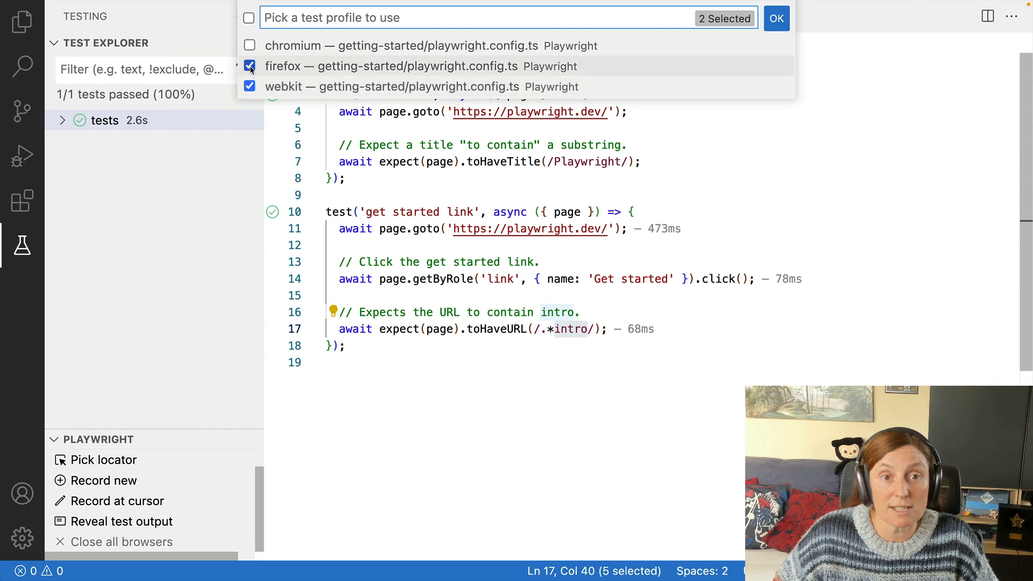
pyautogui.click(775, 18)
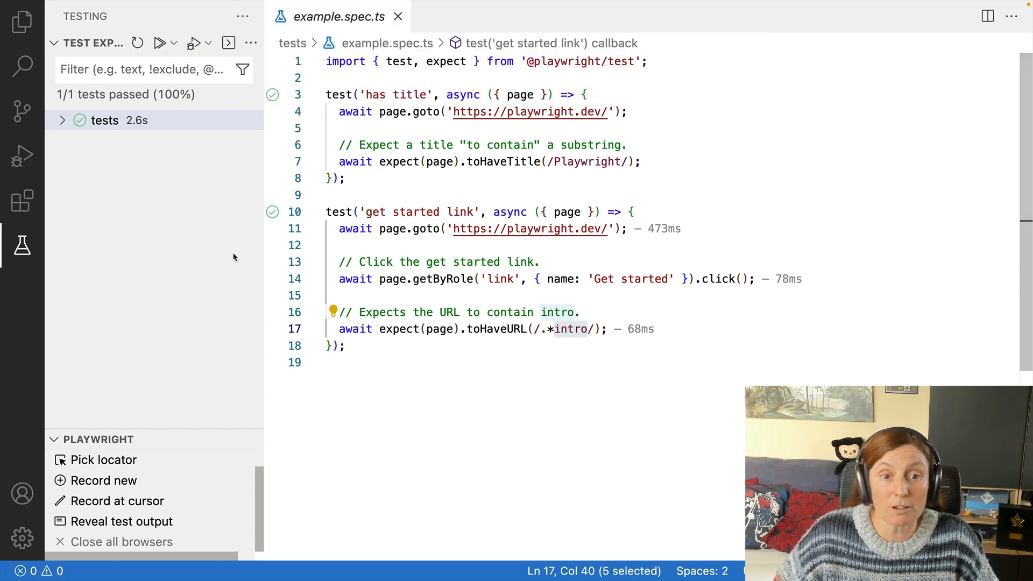
pyautogui.click(158, 43)
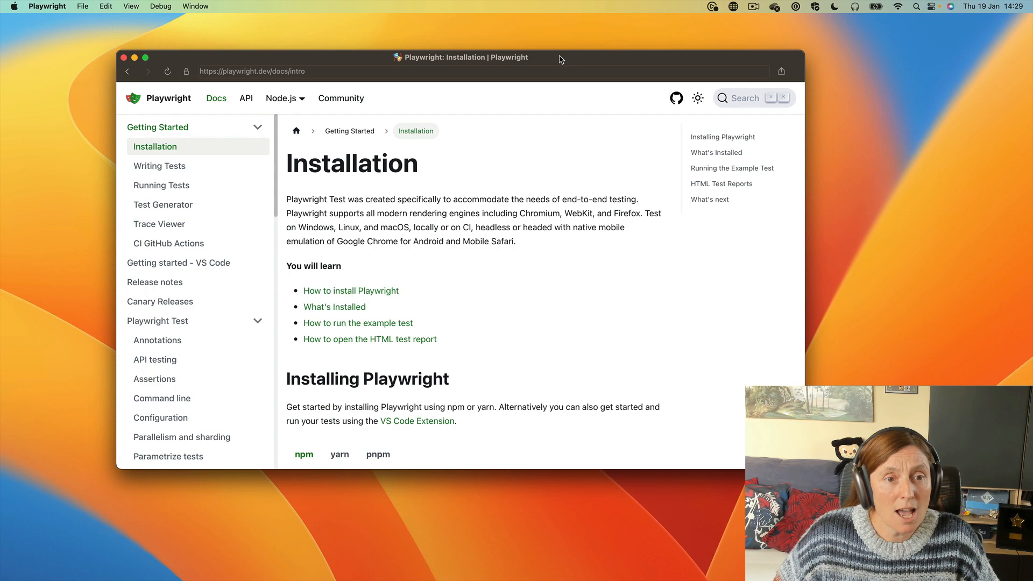
pyautogui.moveTo(191, 99)
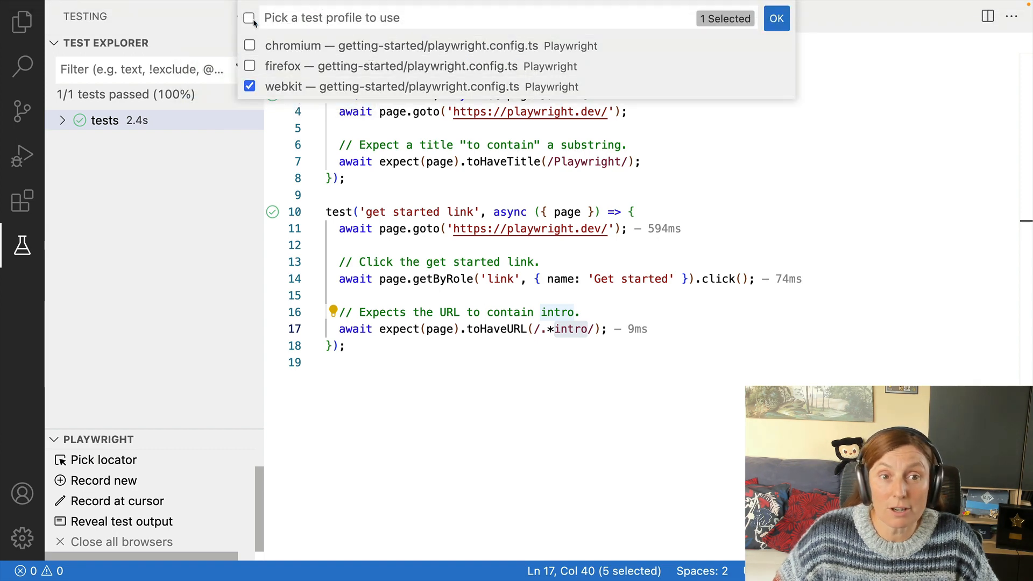
# Run the get started link test under WebKit, then make chromium the only default profile
pyautogui.click(776, 18)
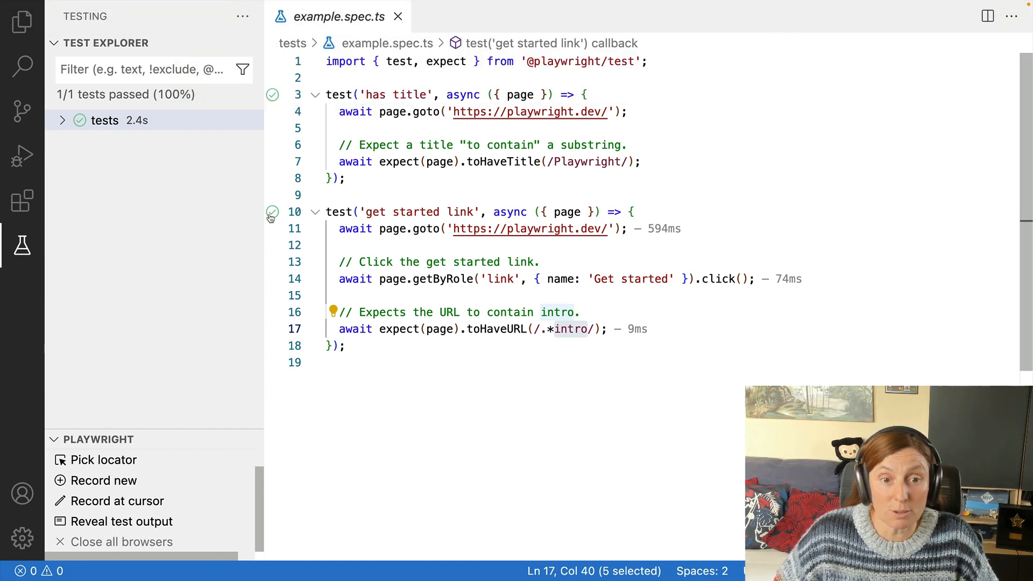
pyautogui.click(271, 211)
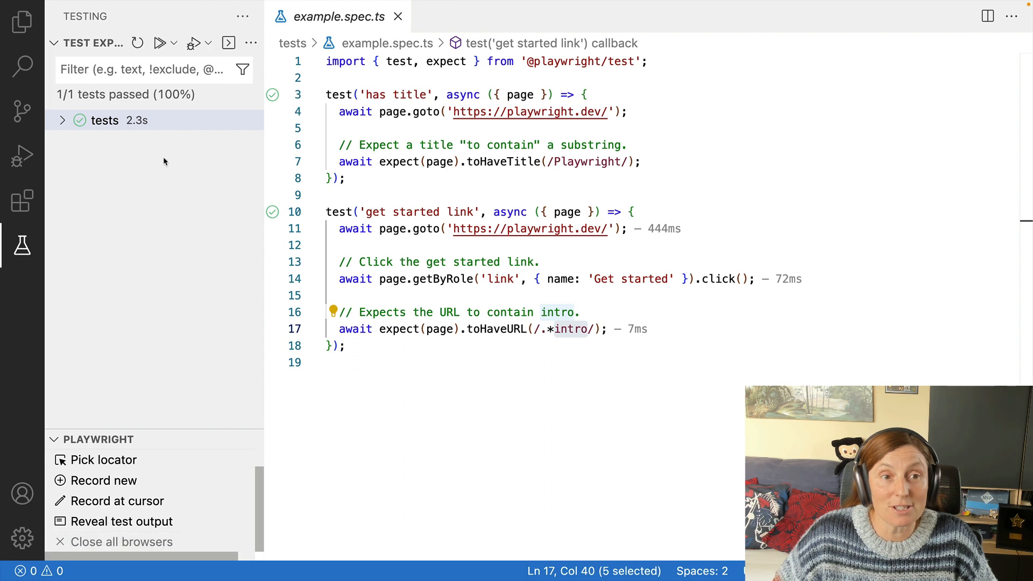
pyautogui.click(173, 43)
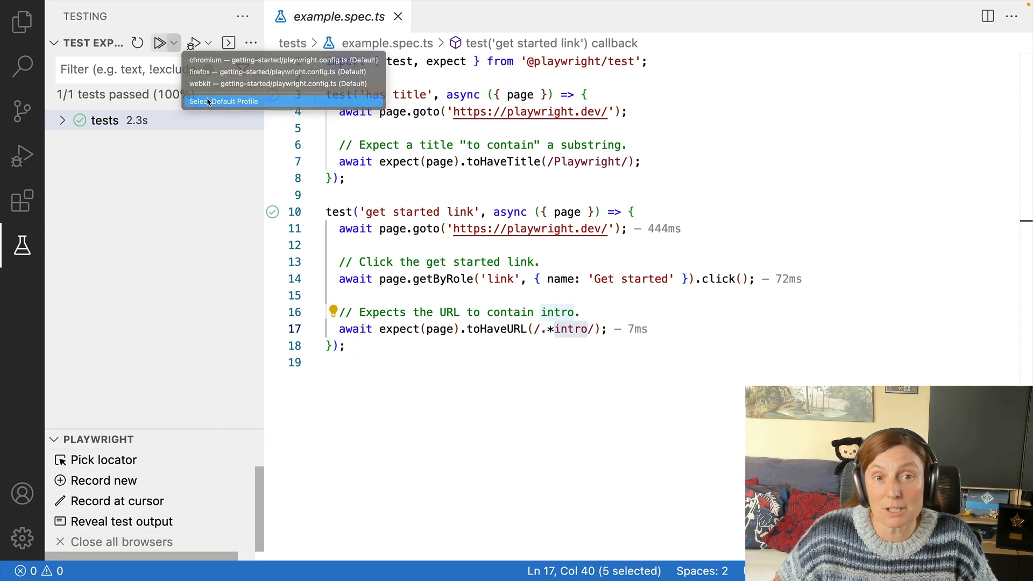
pyautogui.click(225, 100)
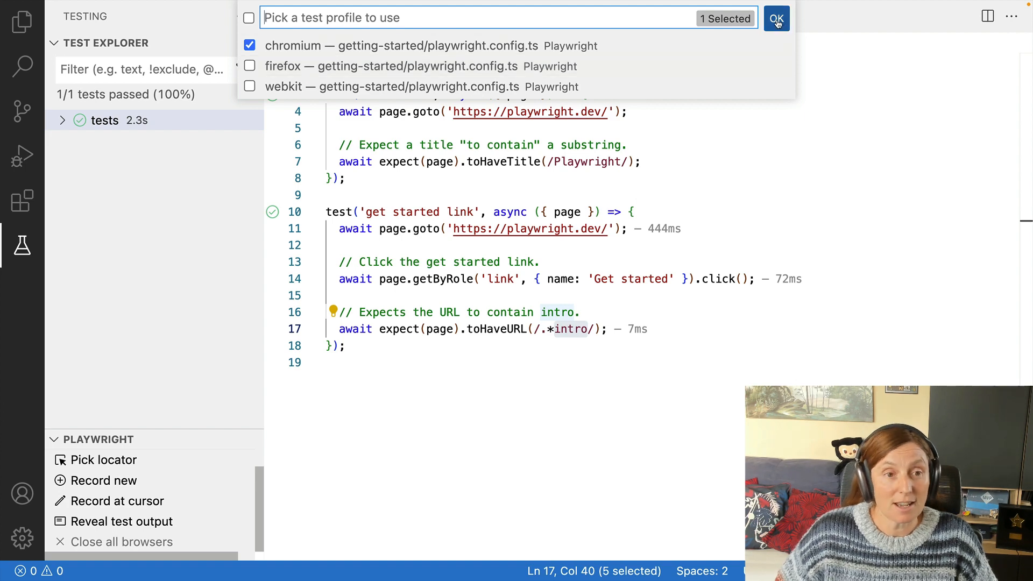
pyautogui.click(776, 17)
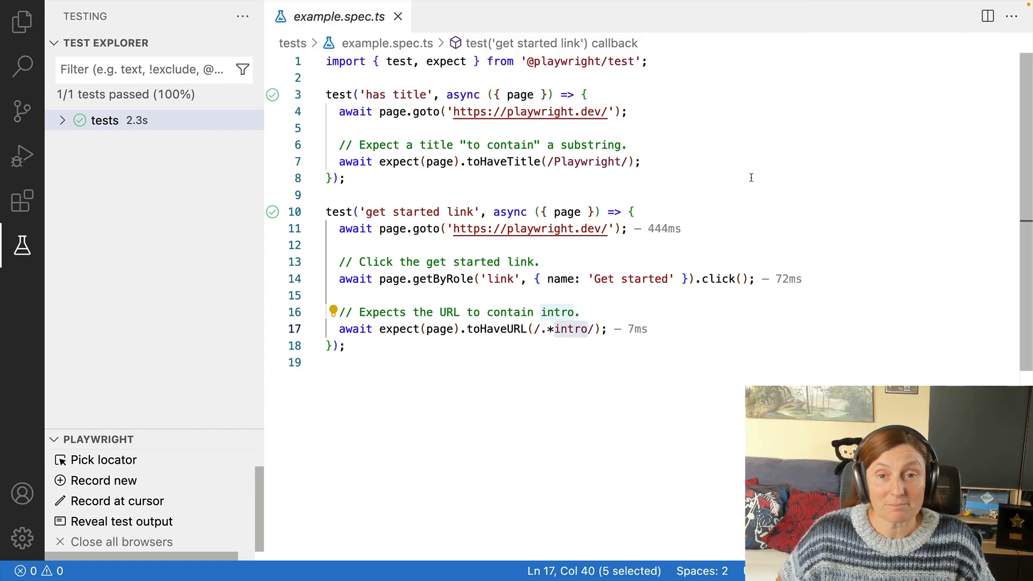